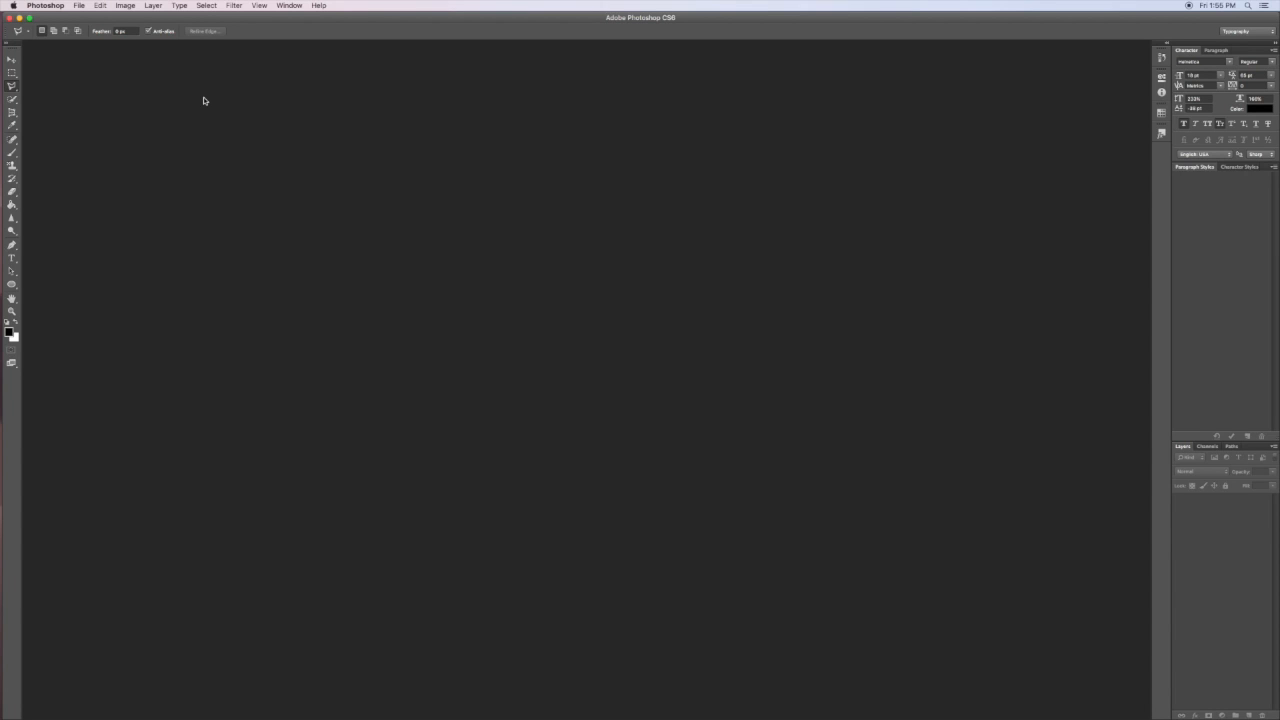
mouse_move(191, 96)
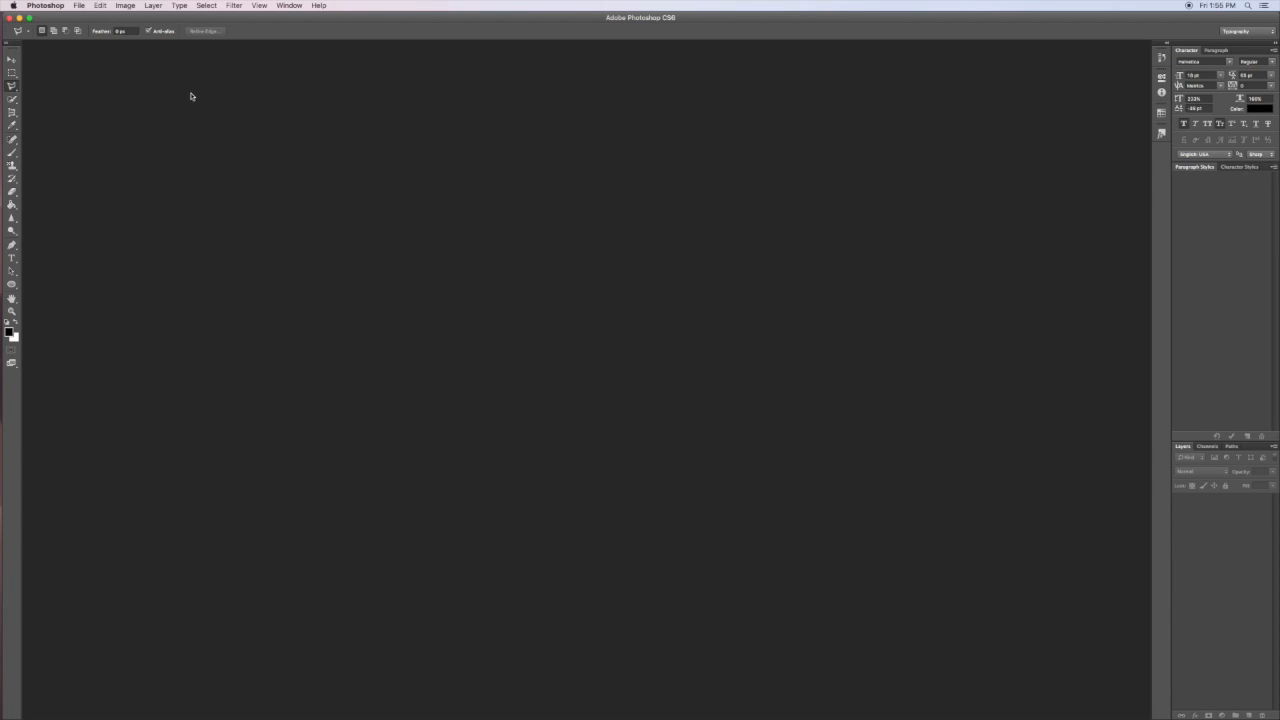
mouse_move(187, 105)
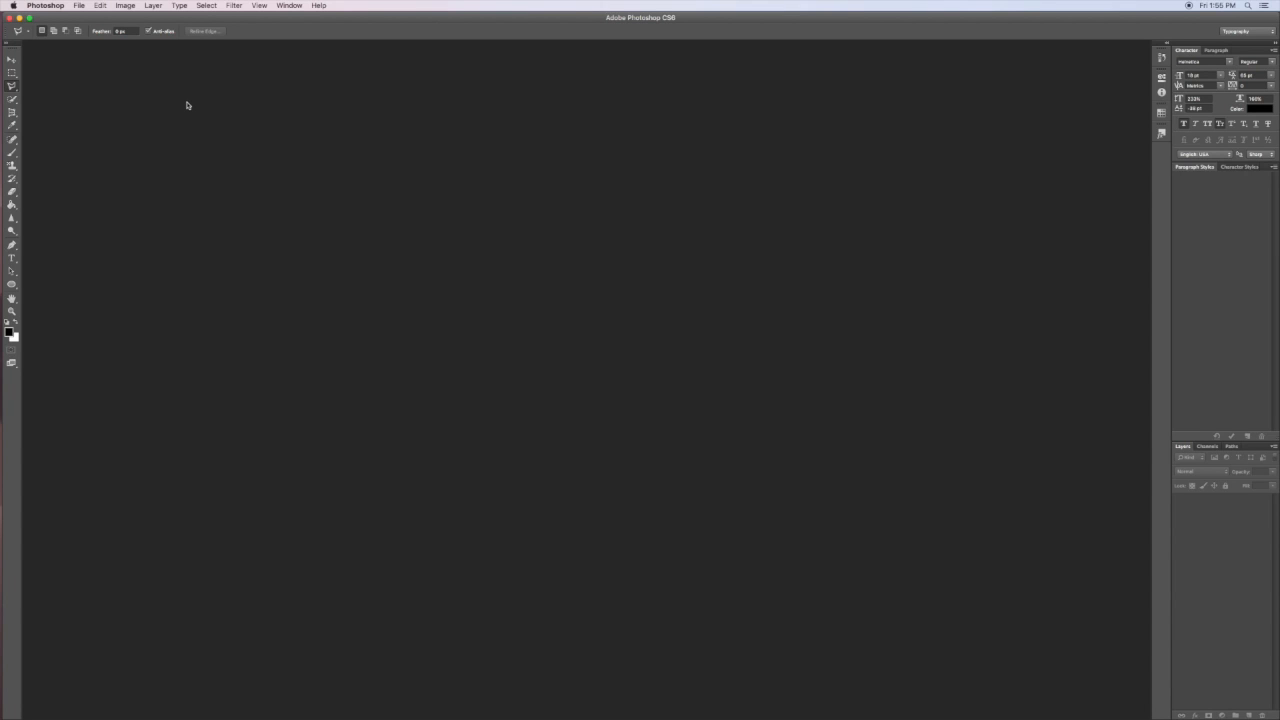
mouse_move(116, 44)
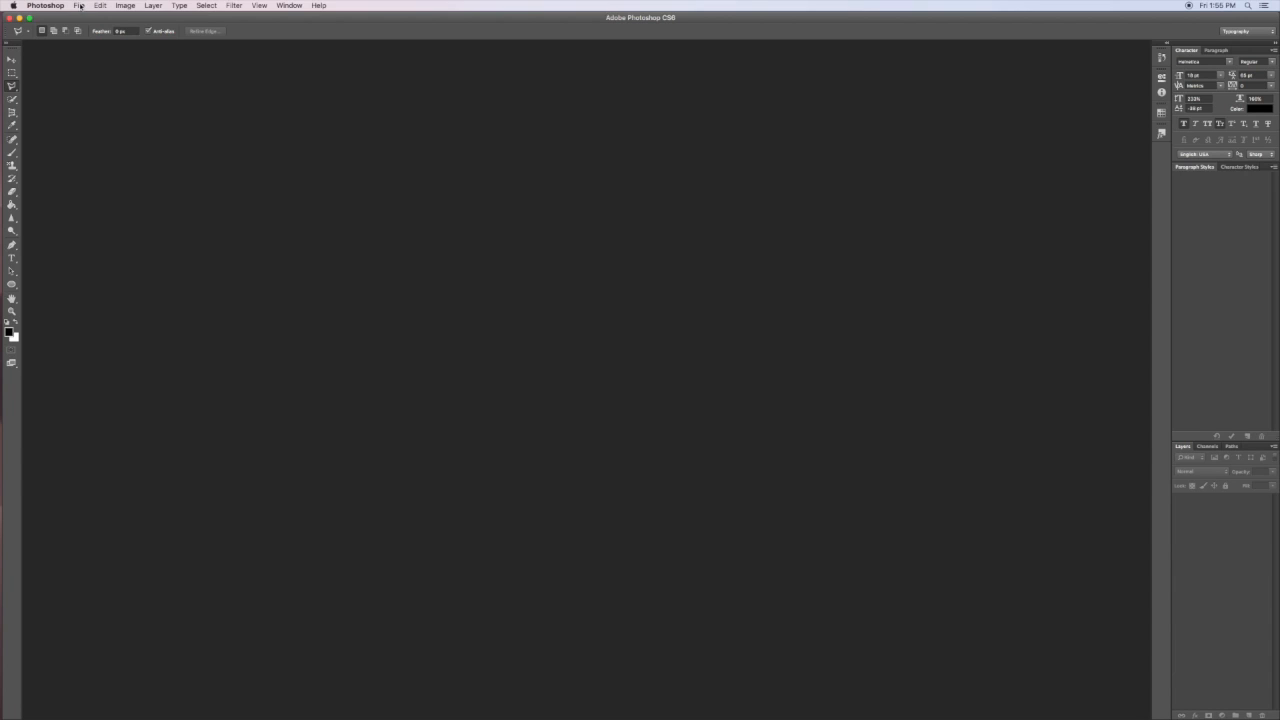
- From File > Open, browse the Nuke Tutorial folder and pick a single PNG frame as an image sequence
left_click(78, 5)
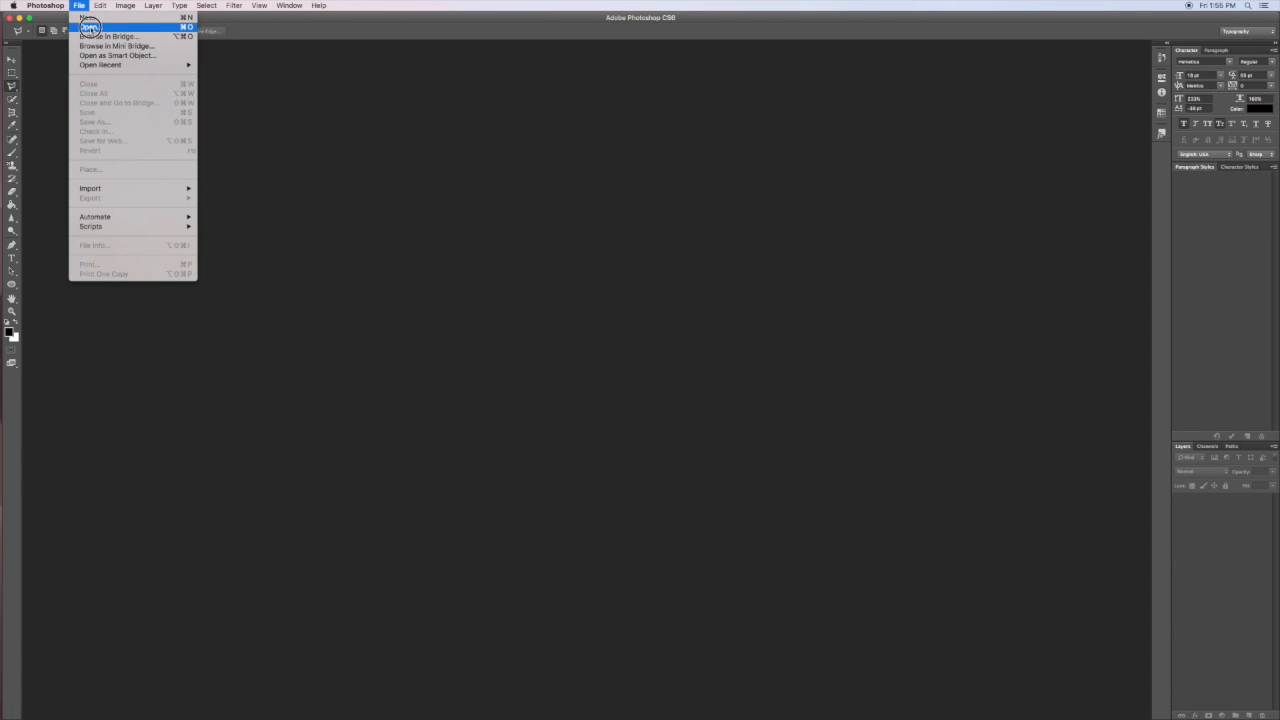
left_click(89, 26)
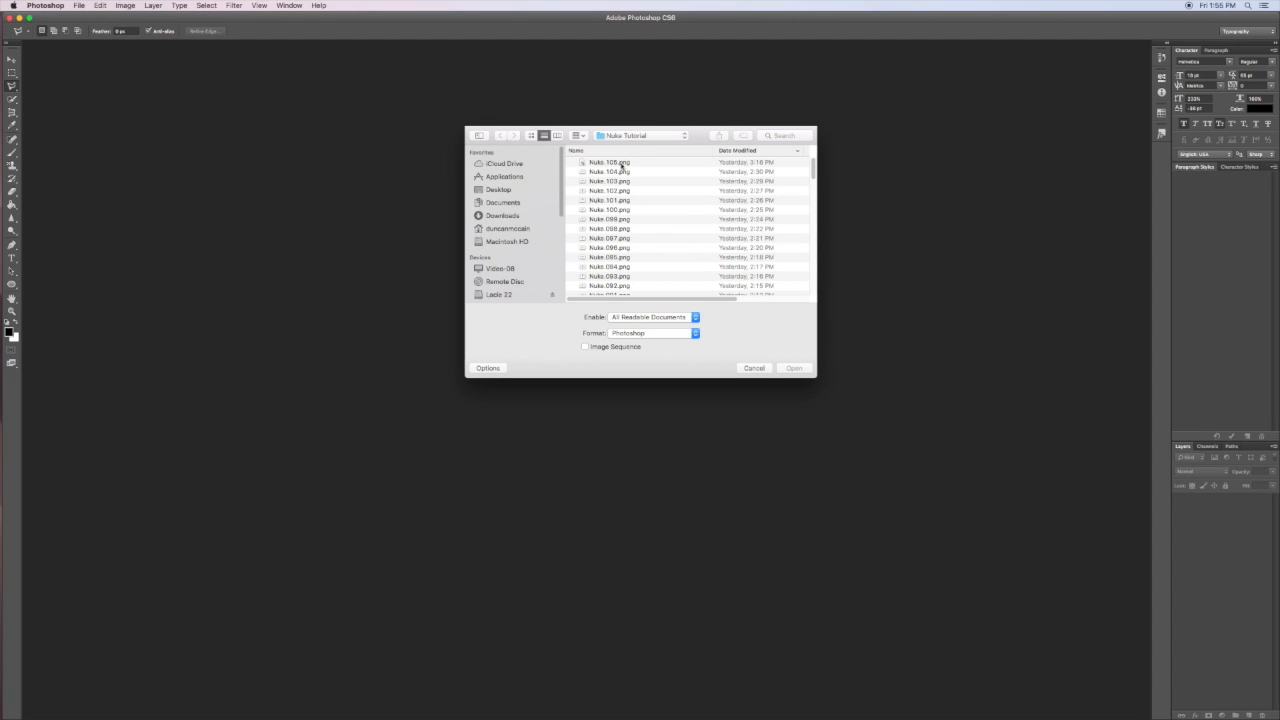
left_click(610, 162)
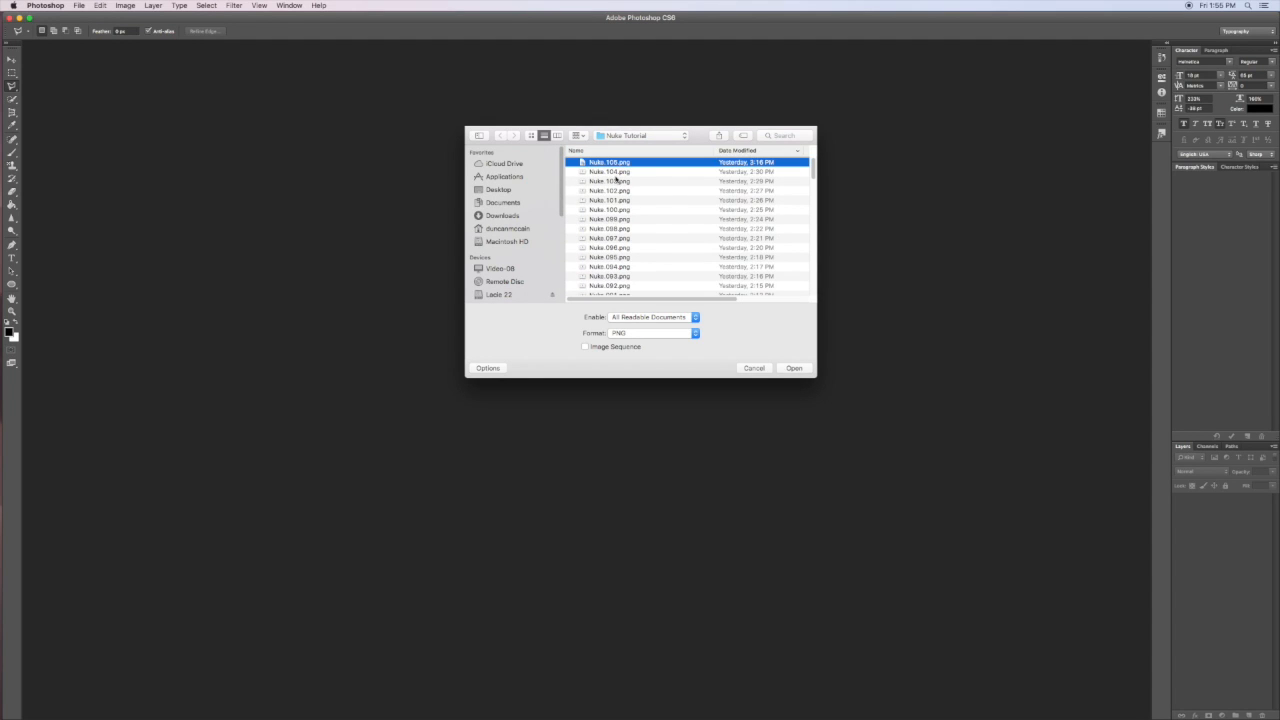
scroll("down", 3)
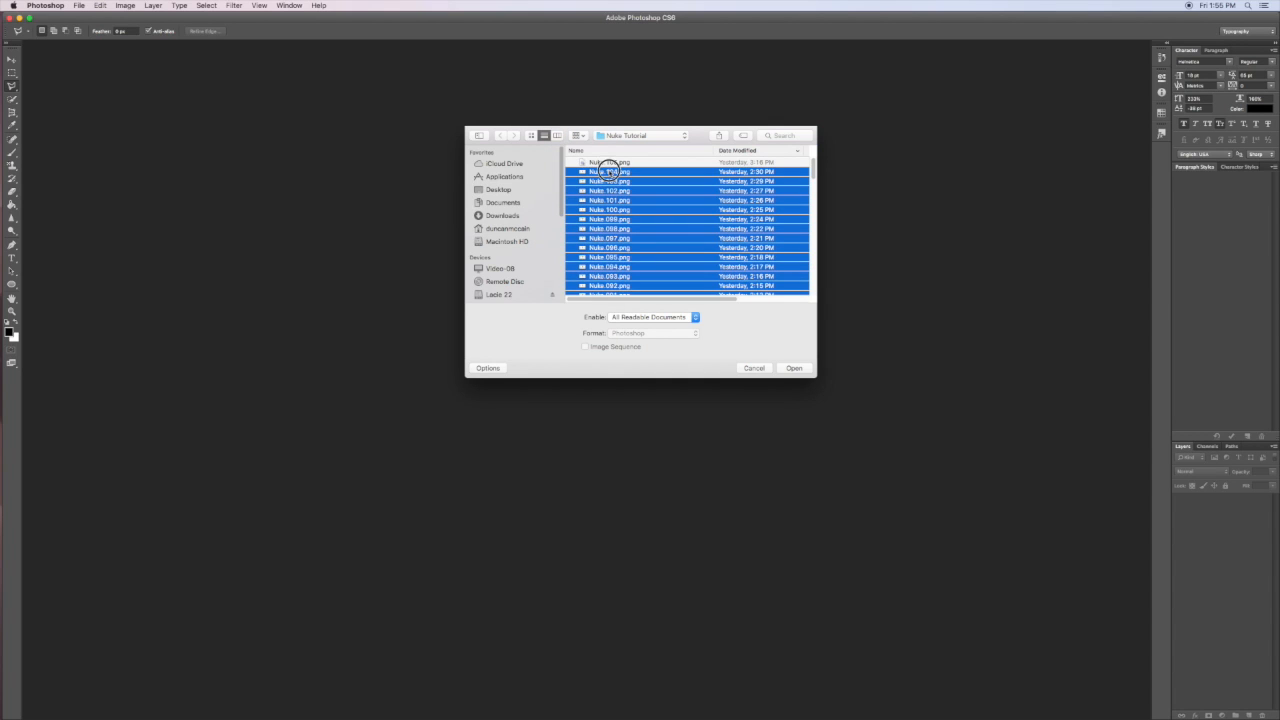
left_click(610, 171)
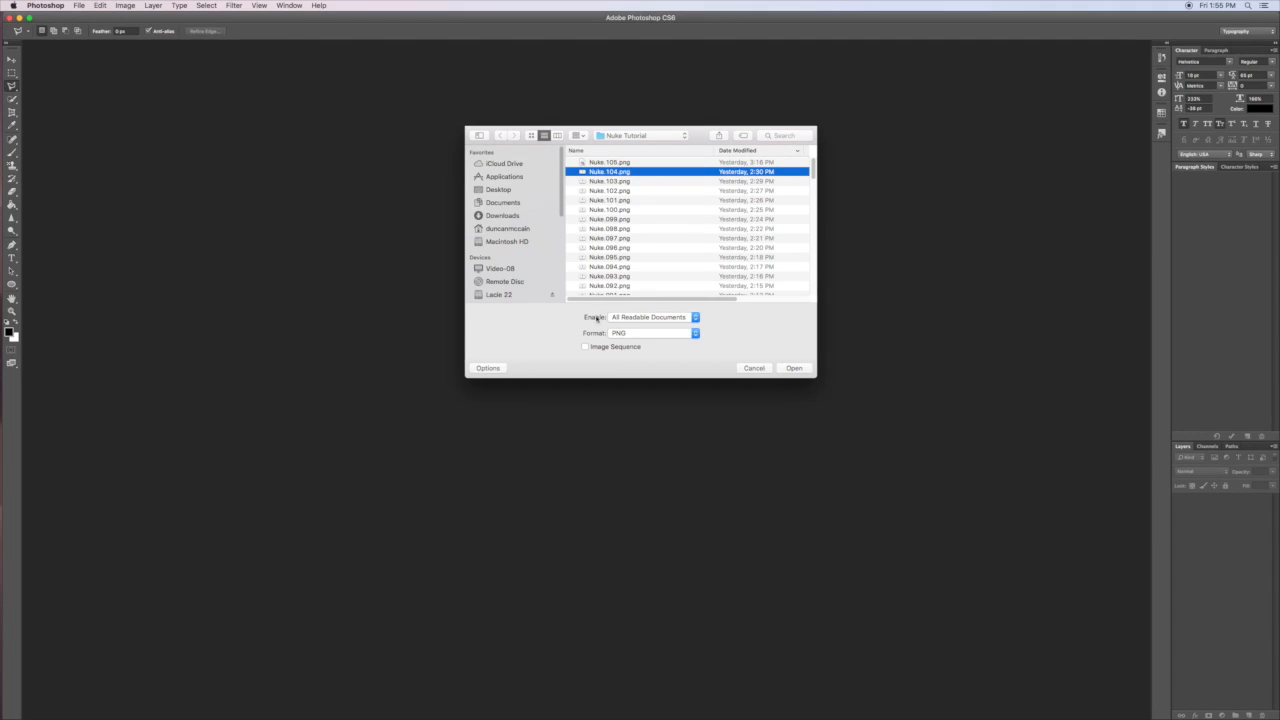
left_click(585, 346)
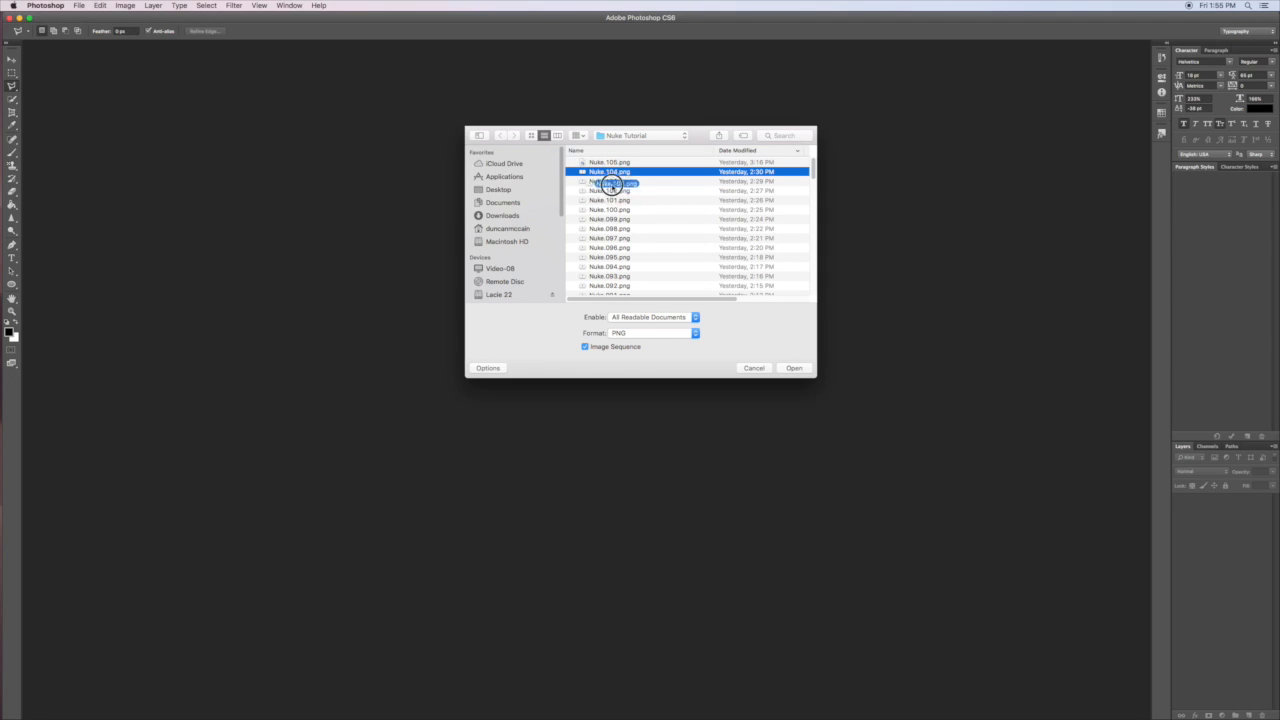
- Settle on Nuke 104.png alone, keep Format as PNG and tick Image Sequence
left_click(610, 200)
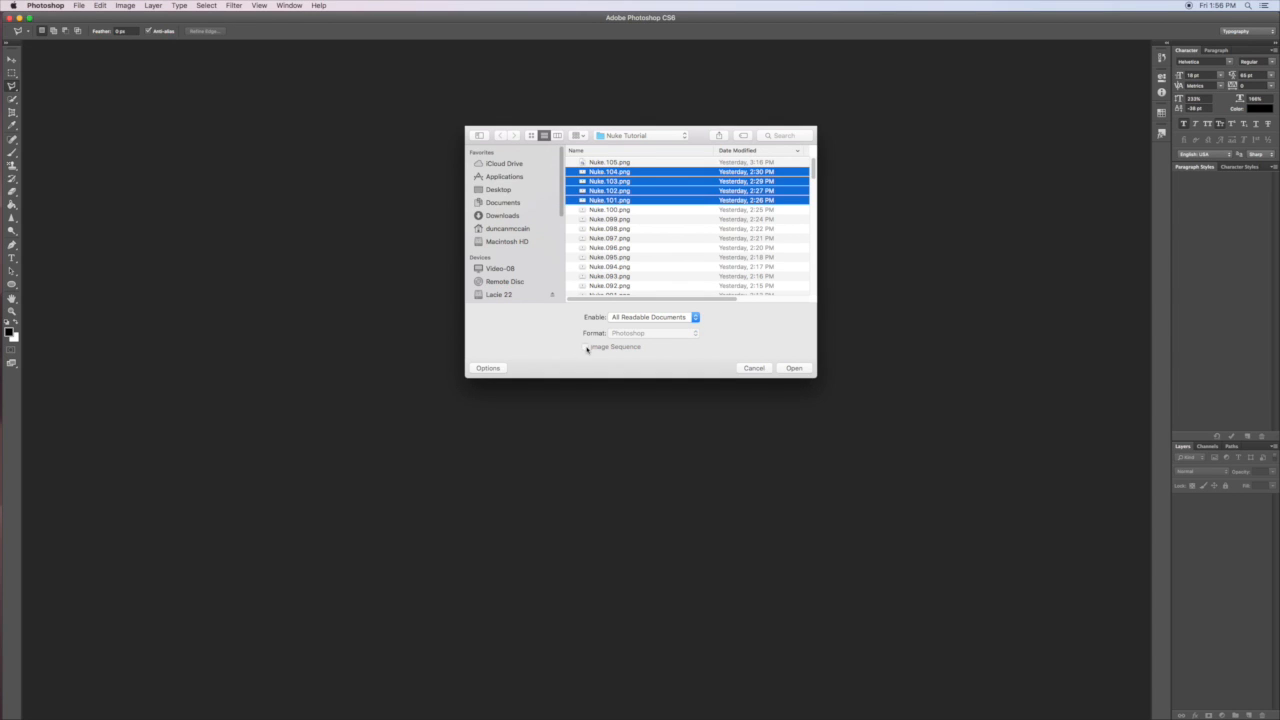
left_click(610, 171)
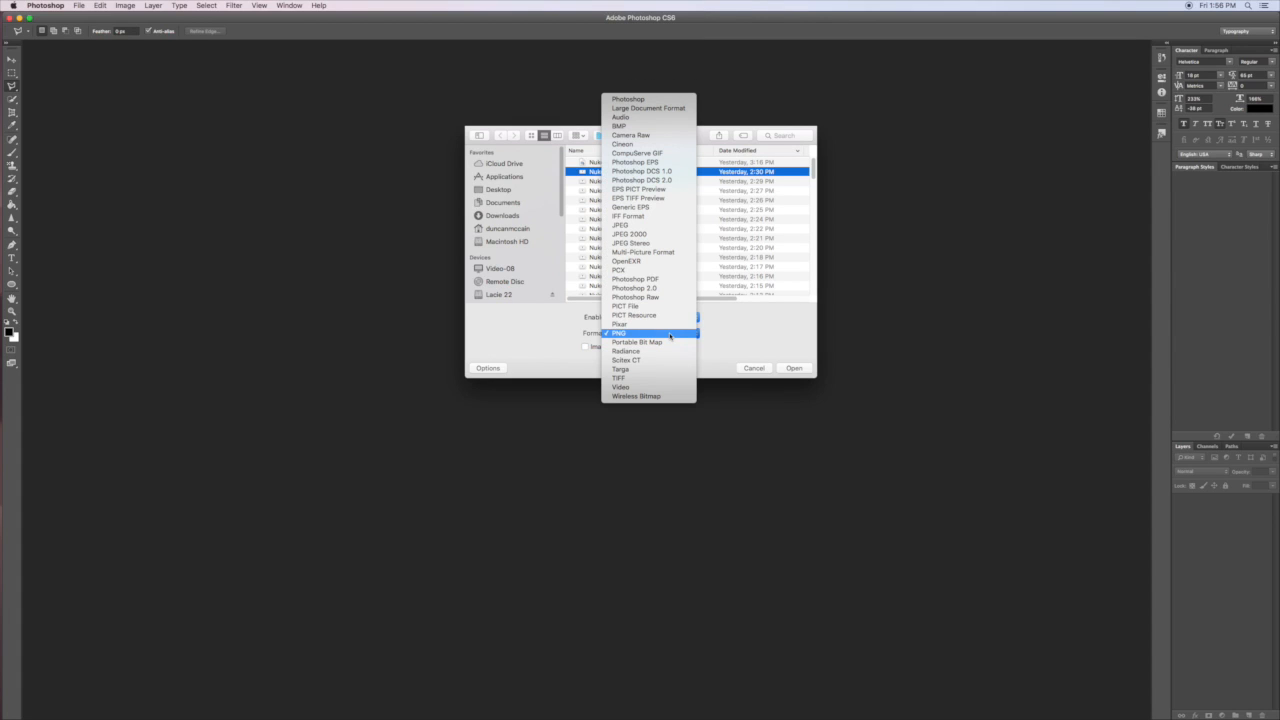
left_click(618, 332)
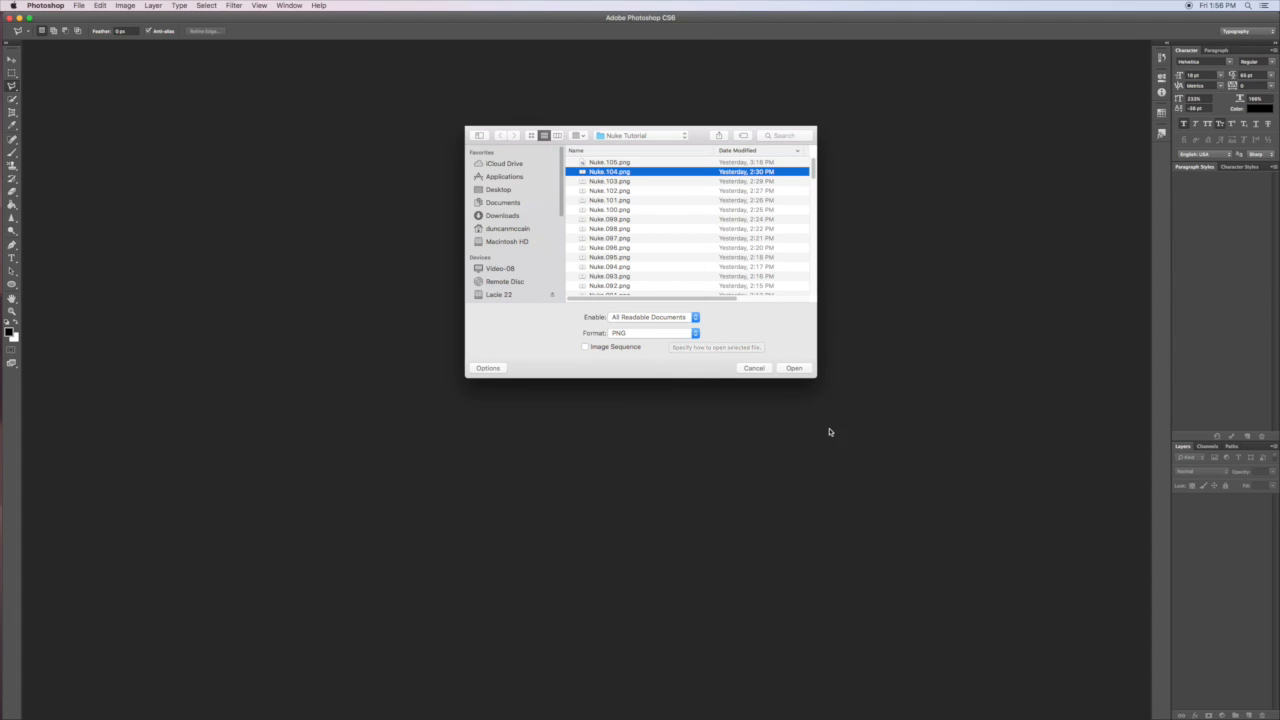
left_click(585, 346)
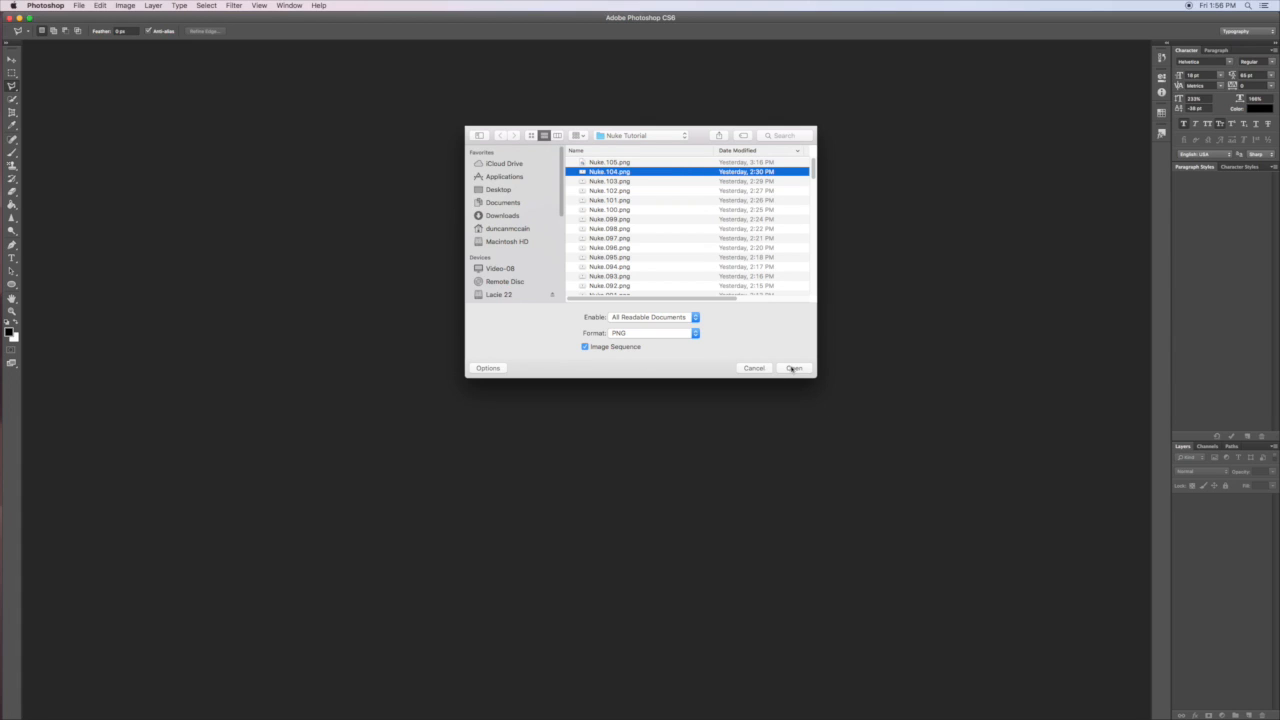
- Import the PNG sequence as a video layer at the 30 fps frame rate preset
left_click(794, 368)
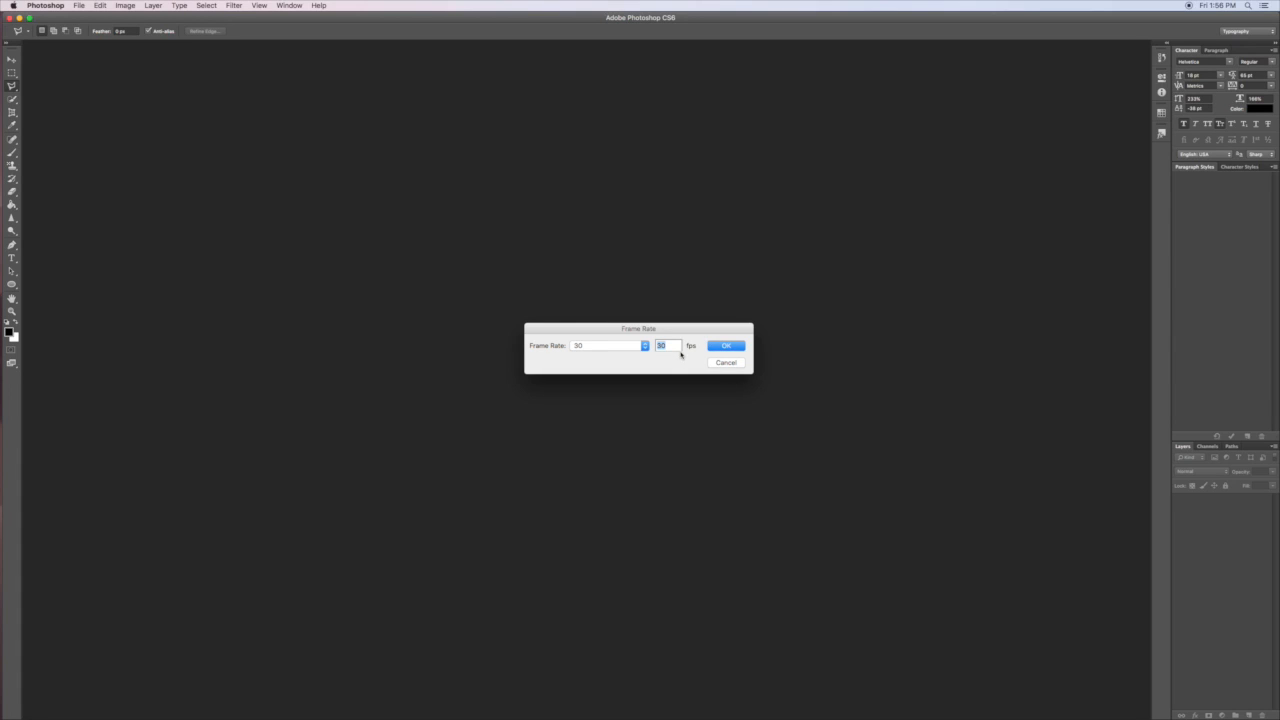
left_click(644, 345)
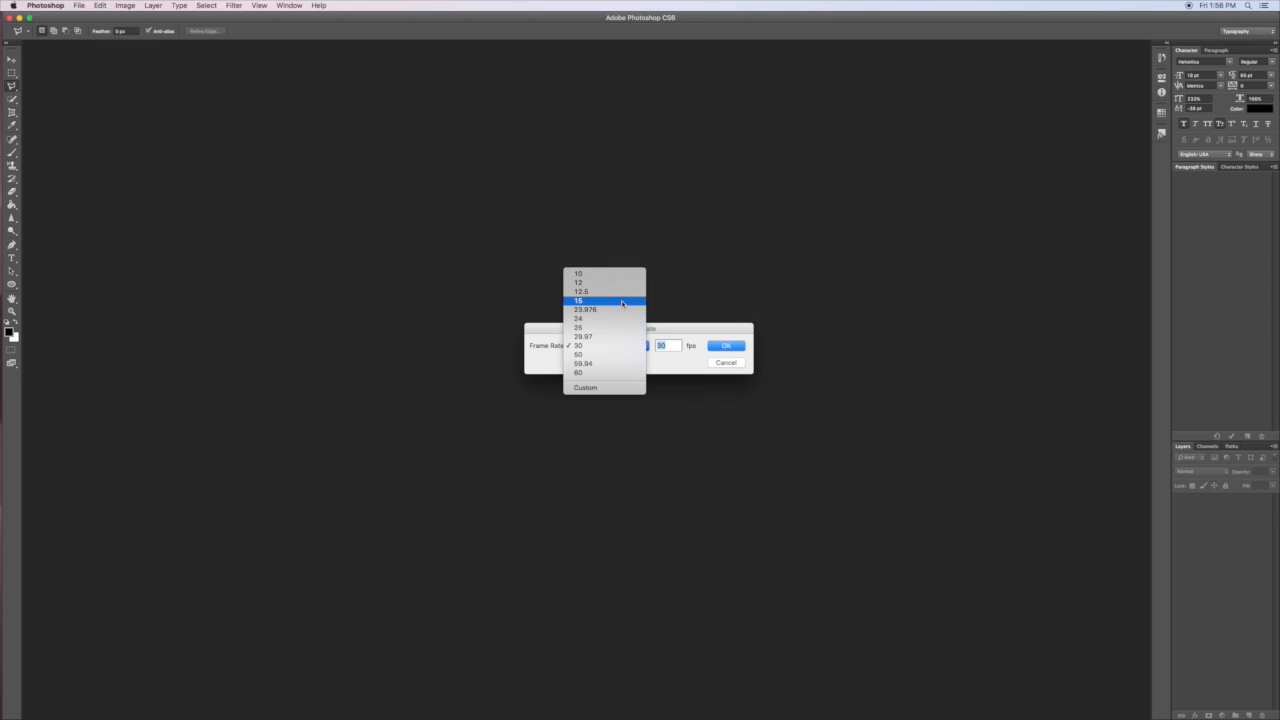
mouse_move(620, 309)
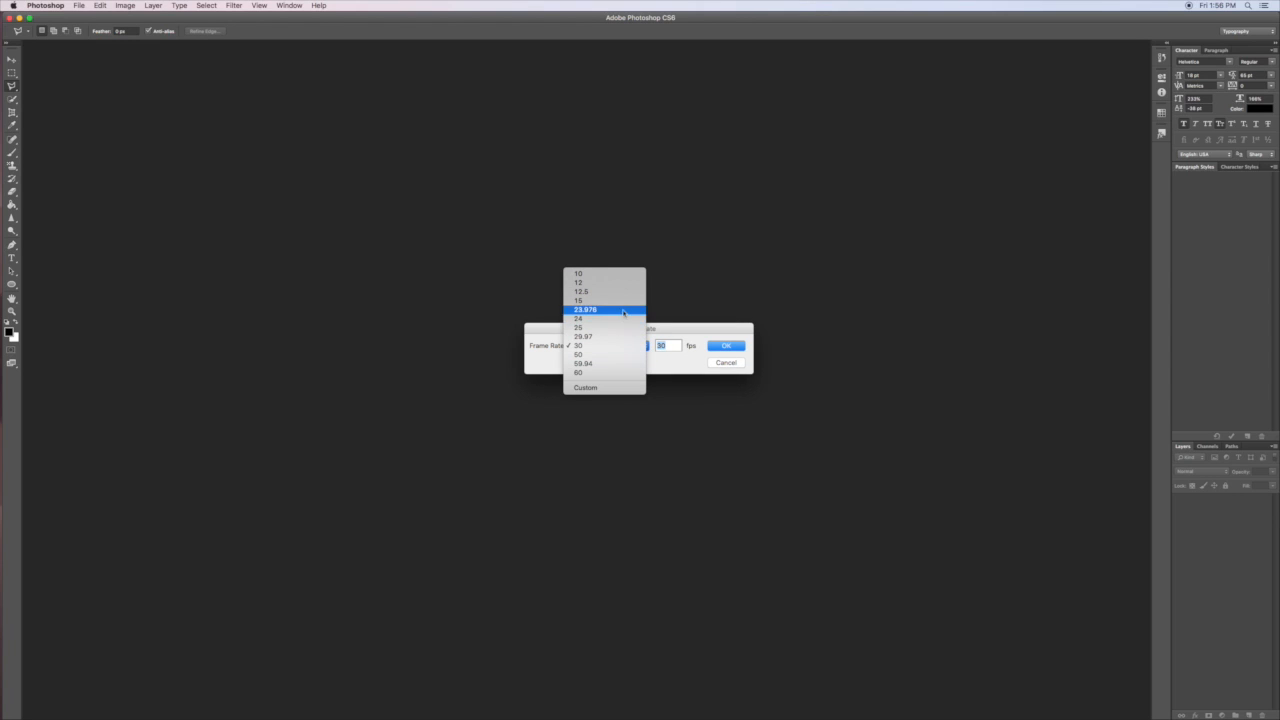
mouse_move(618, 318)
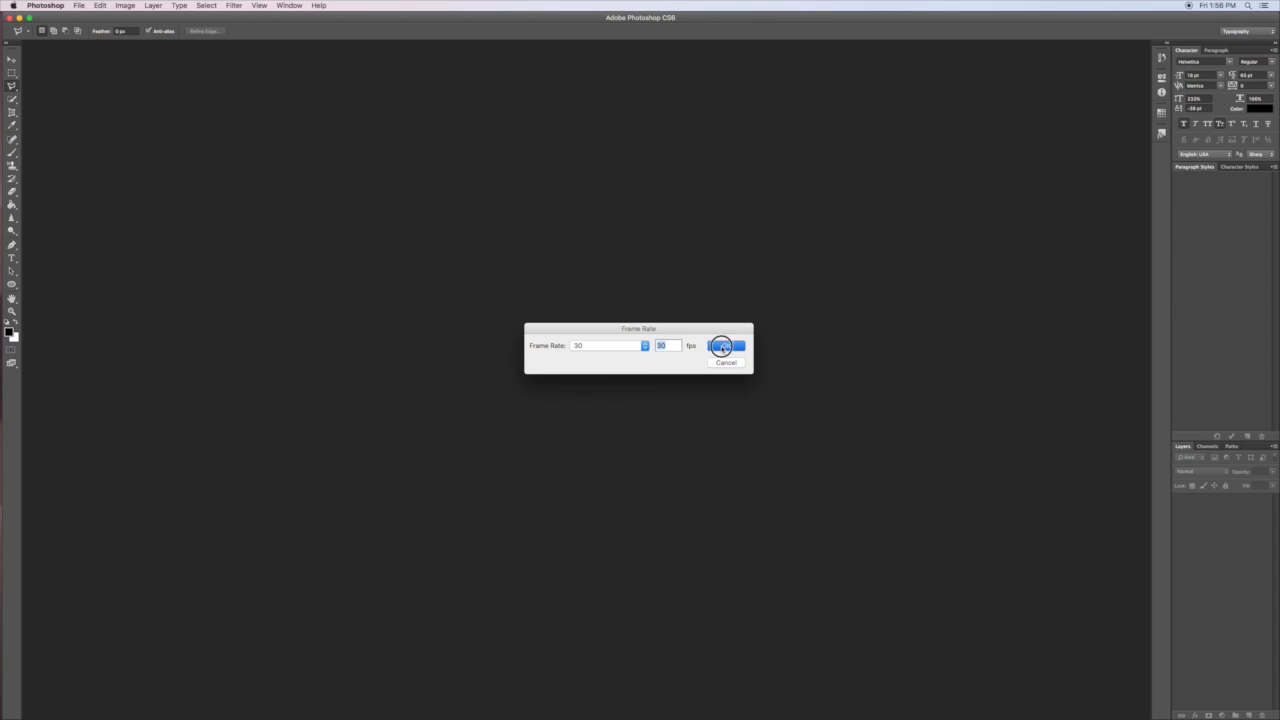
left_click(728, 346)
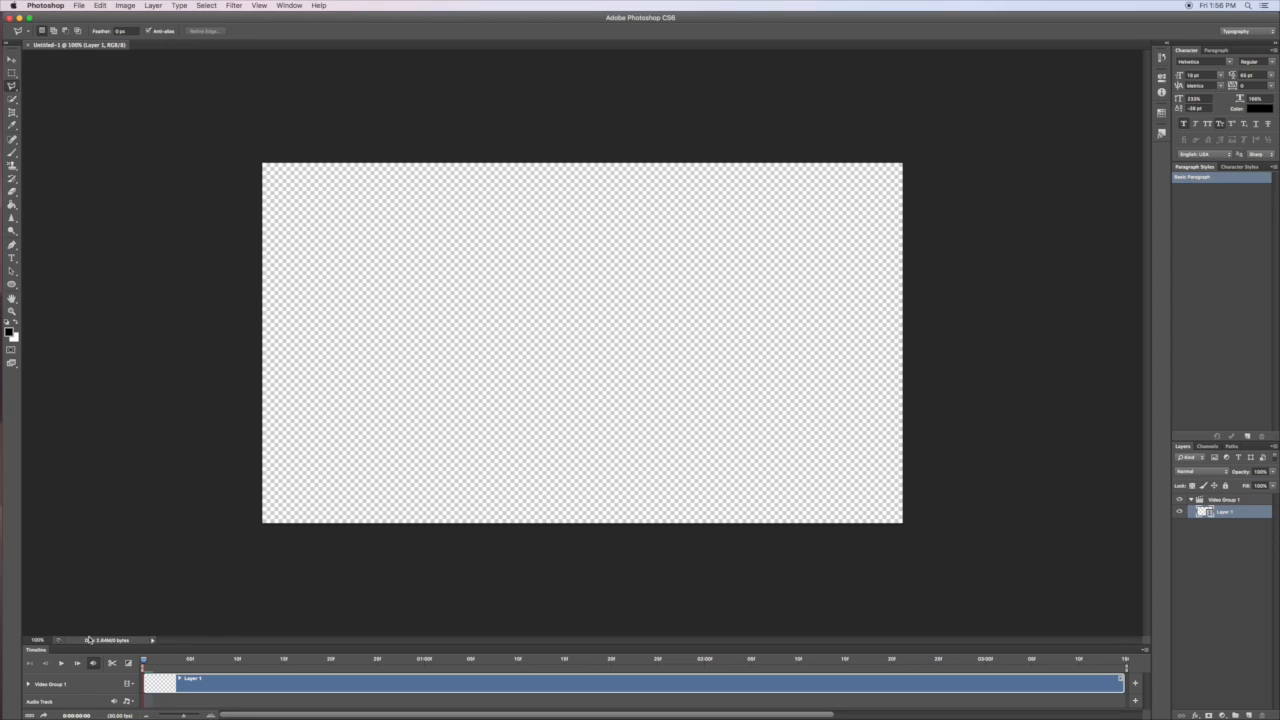
mouse_move(233, 668)
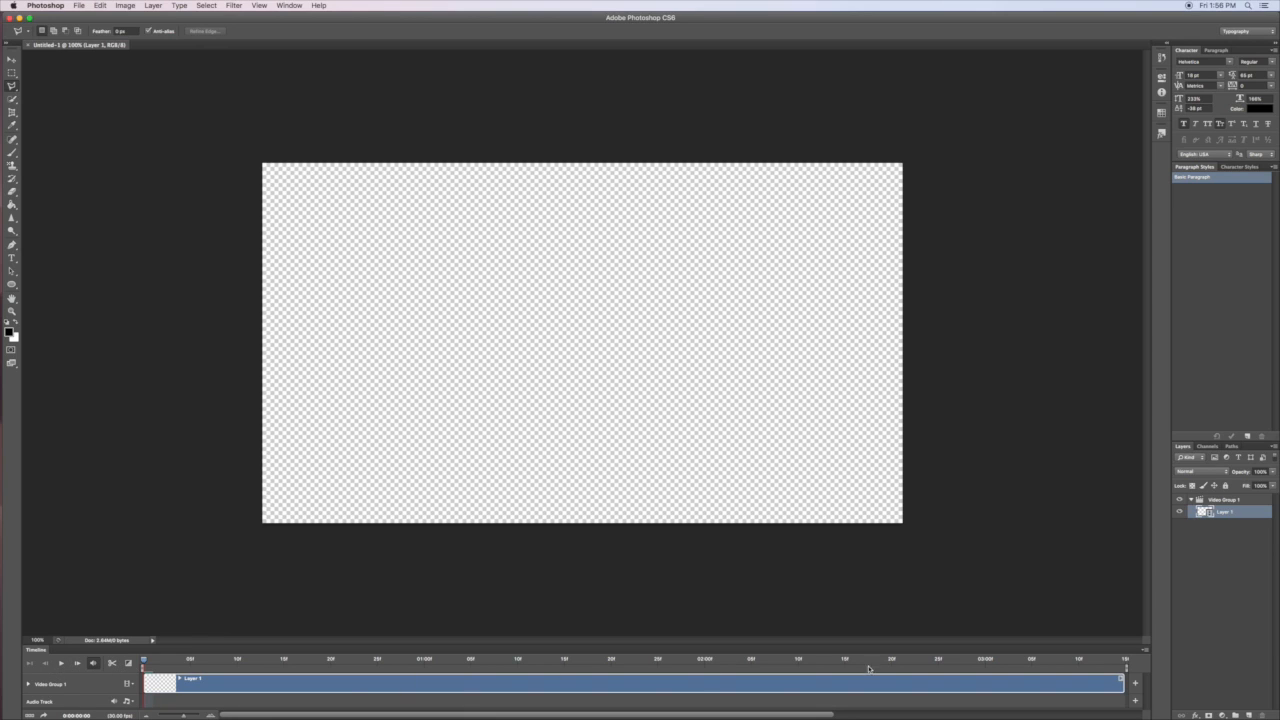
- Scrub the Timeline playhead through Layer 1 to the clip's last frame
left_click_drag(143, 663, 548, 663)
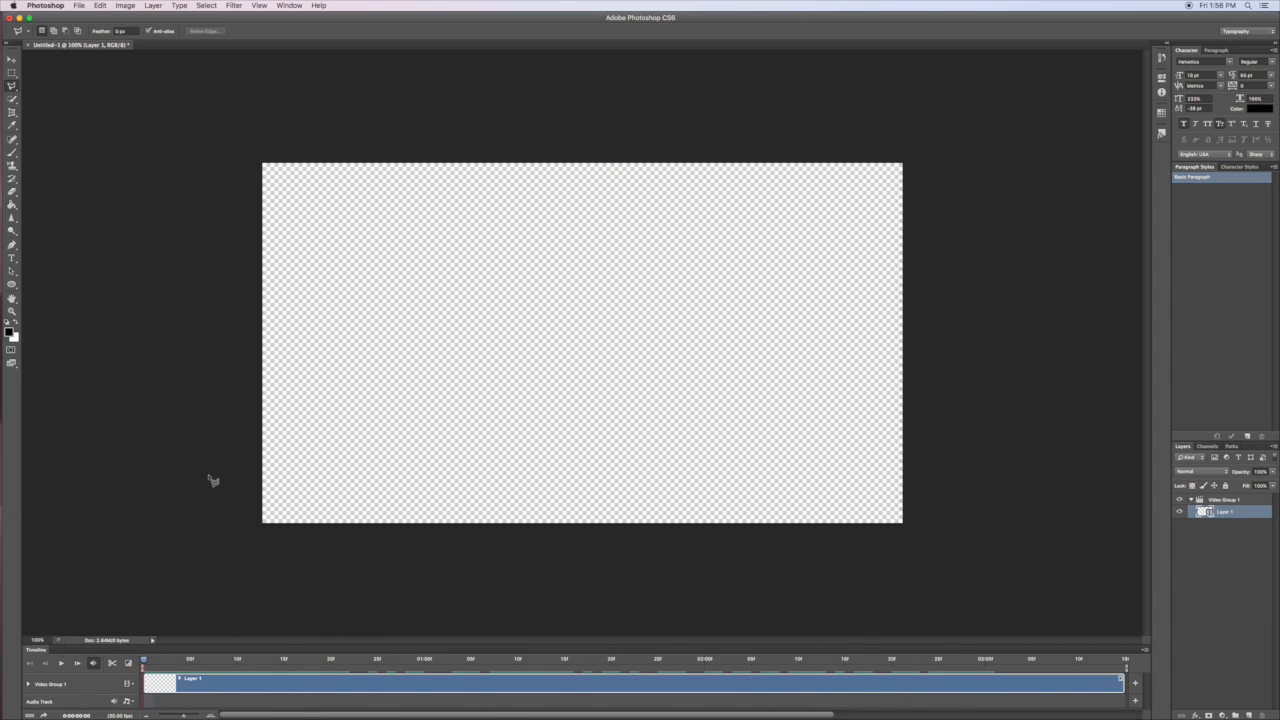
mouse_move(230, 653)
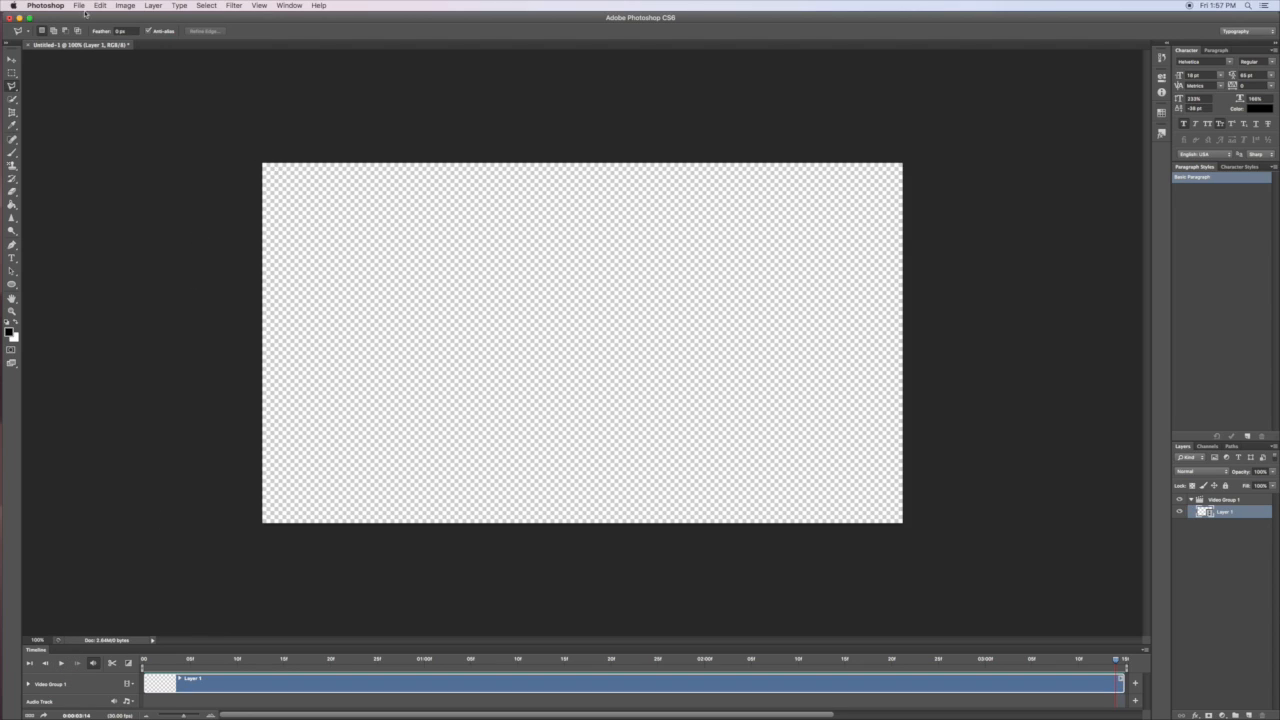
- Start the video export from the File menu toward Render Video
left_click(79, 6)
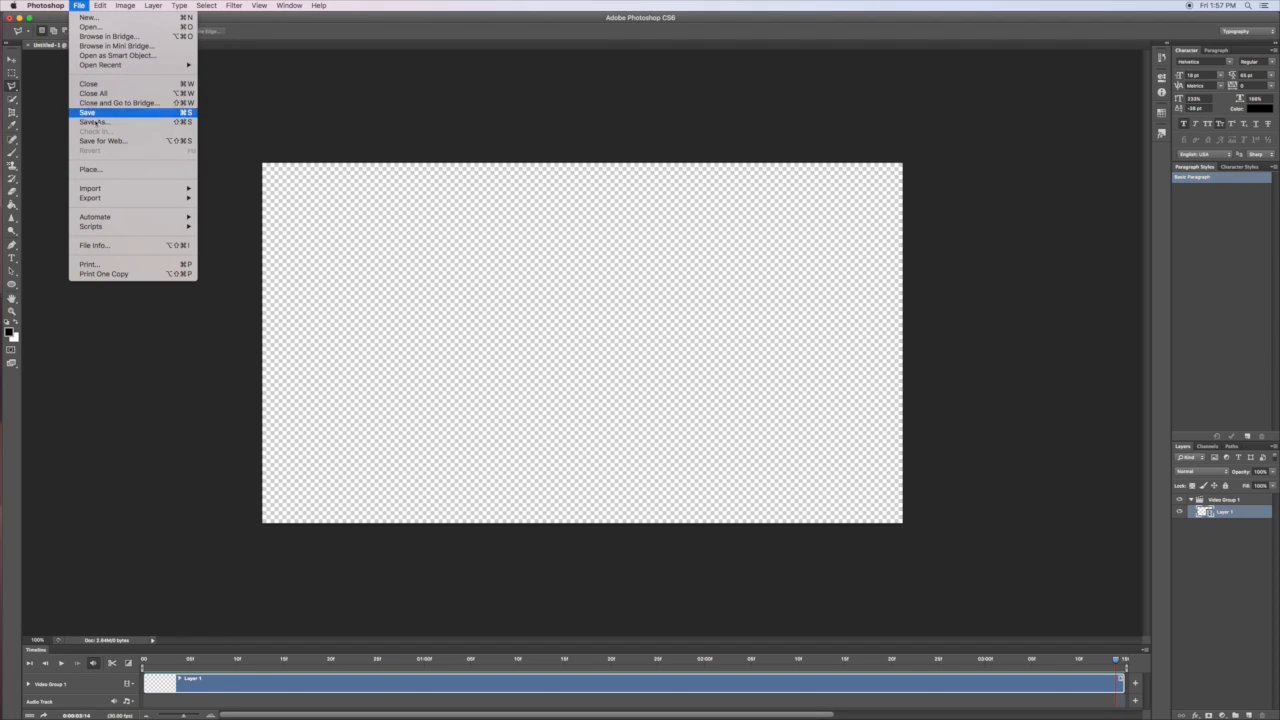
mouse_move(90, 197)
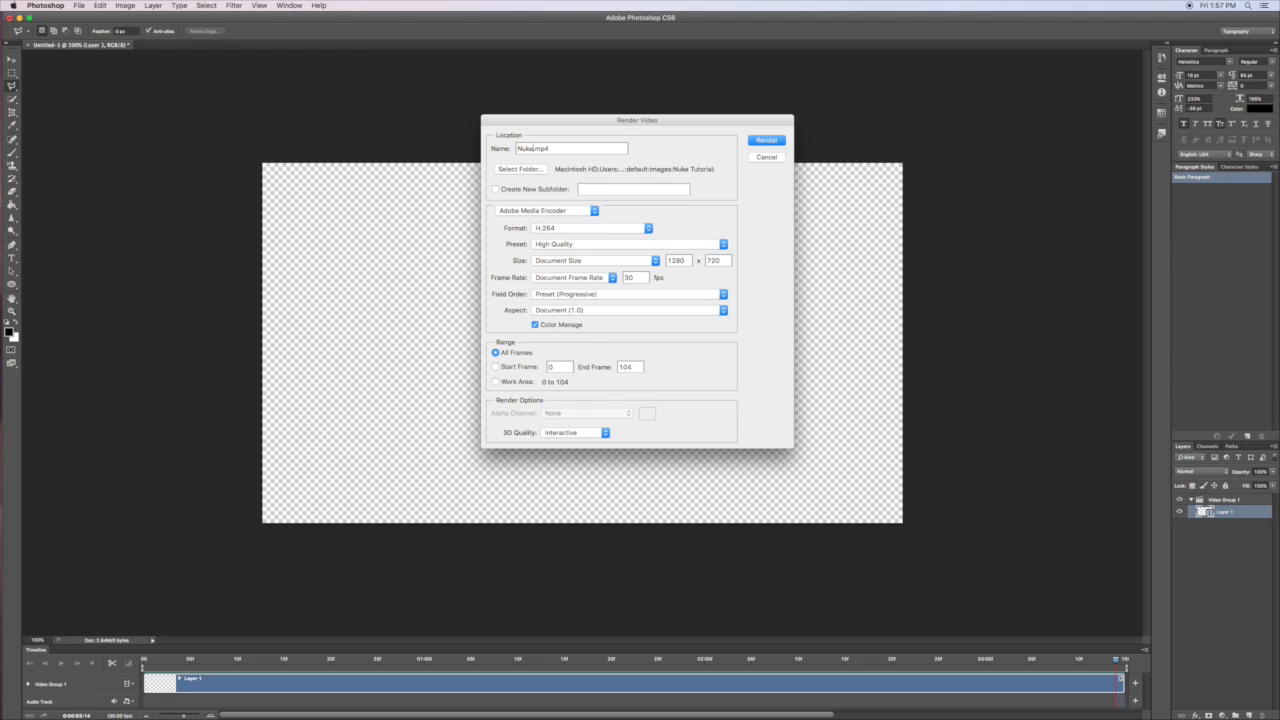
mouse_move(696, 170)
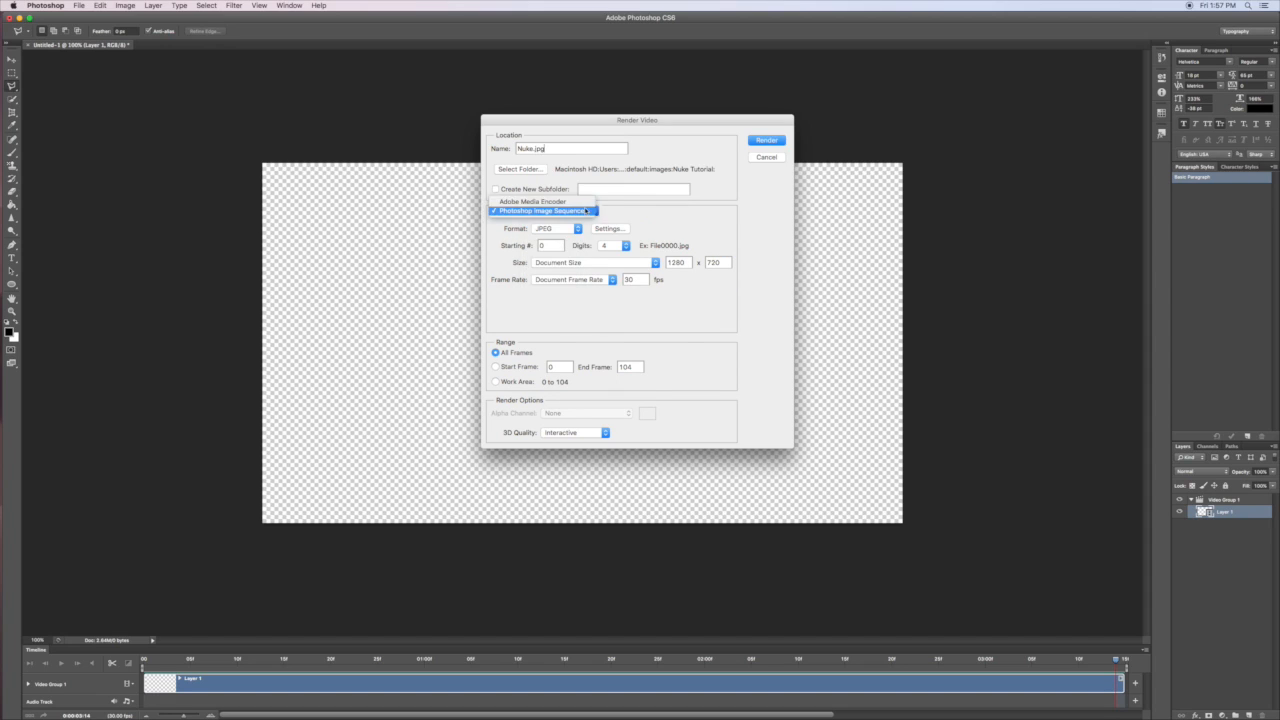
- Switch the renderer to Adobe Media Encoder QuickTime with the Animation High Quality preset for Nuke.mov
left_click(532, 201)
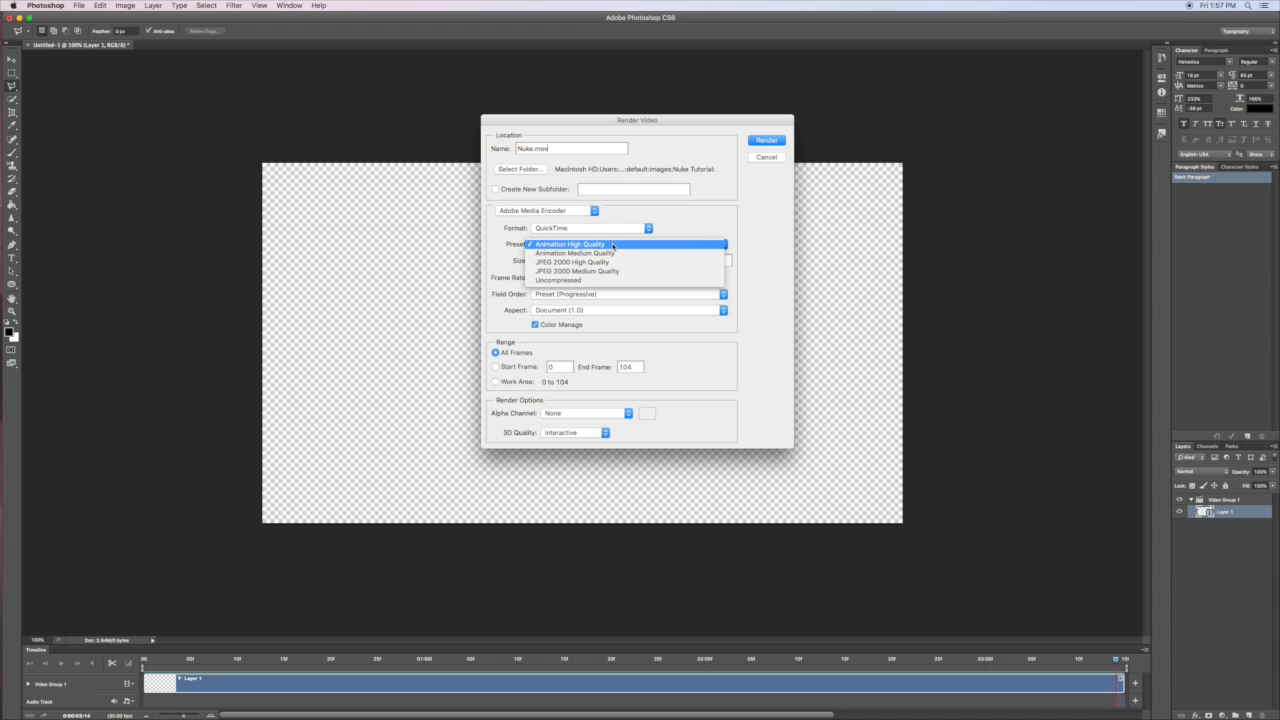
left_click(570, 243)
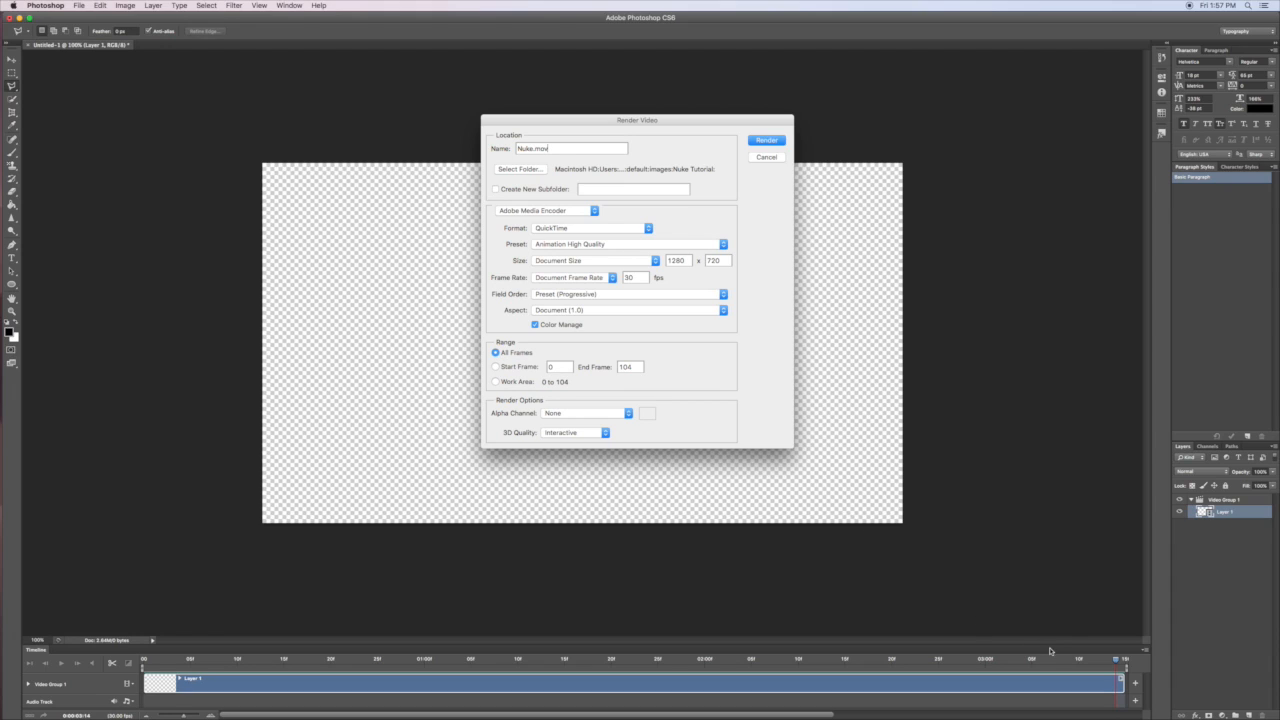
mouse_move(425, 357)
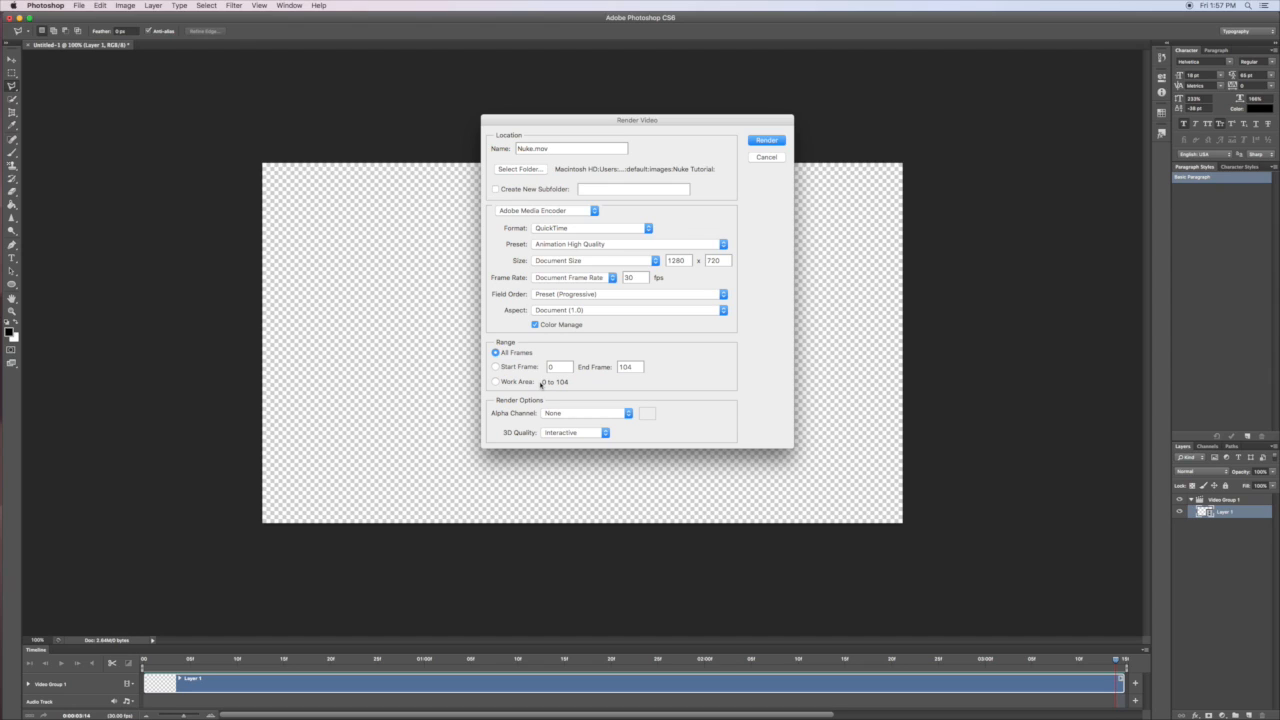
mouse_move(575, 418)
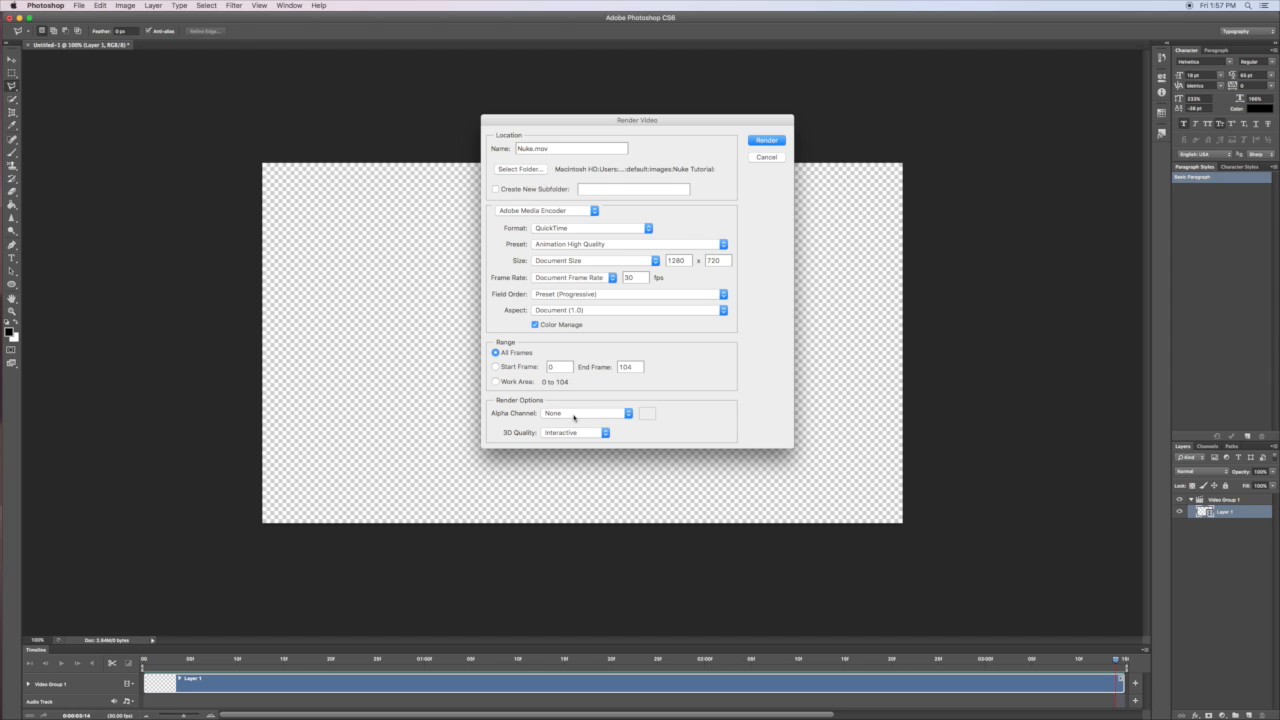
left_click_drag(637, 120, 965, 123)
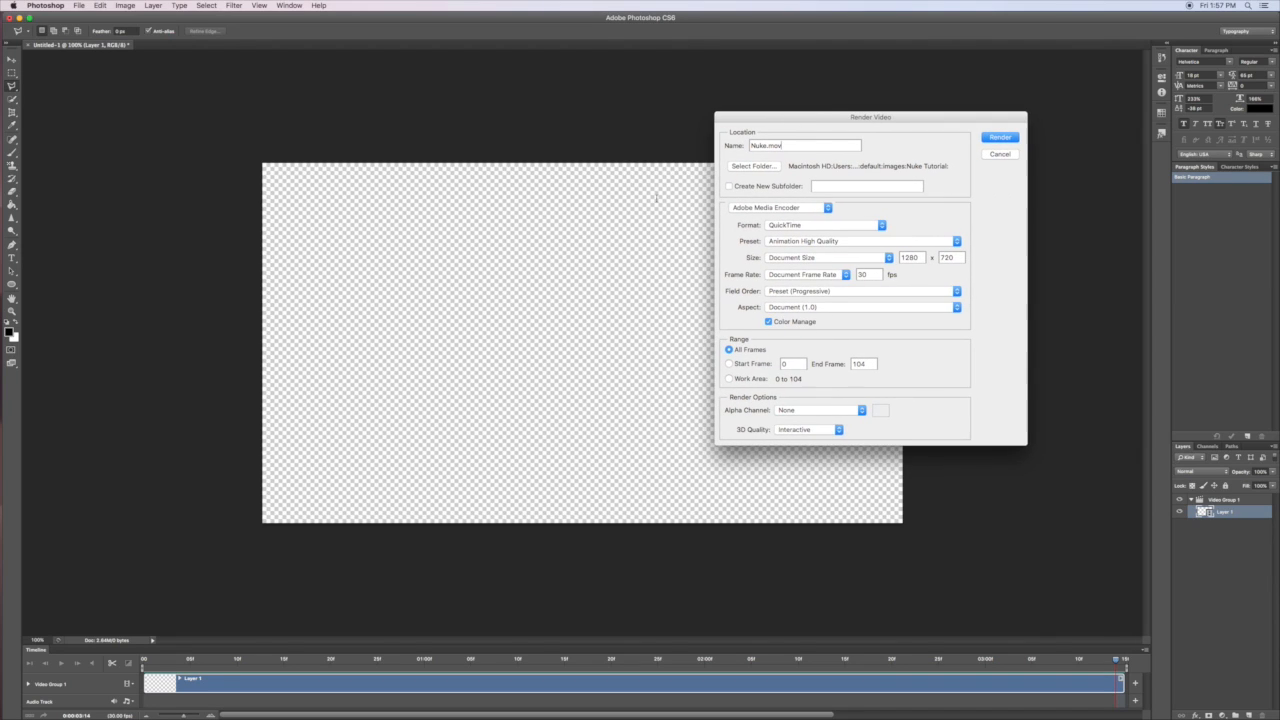
left_click_drag(870, 117, 598, 110)
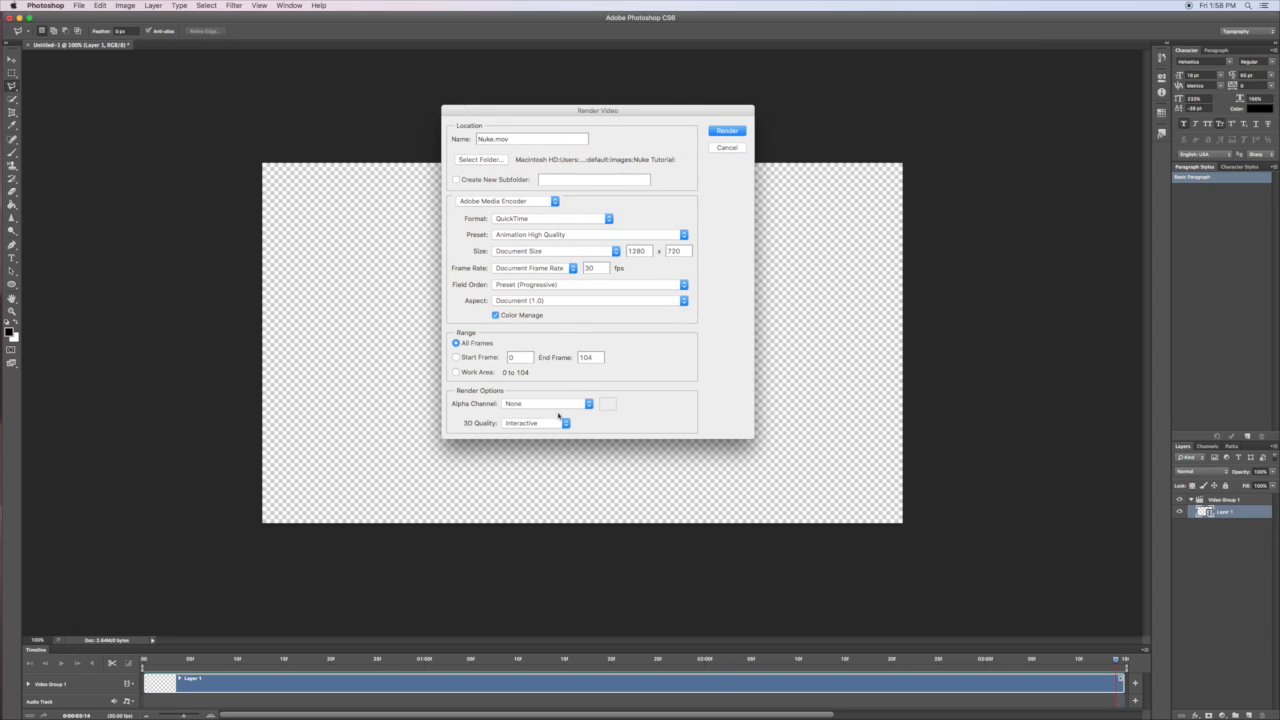
- Set Alpha Channel to Straight - Unmatted after comparing the premultiplied option, and render Nuke.mov
left_click(545, 403)
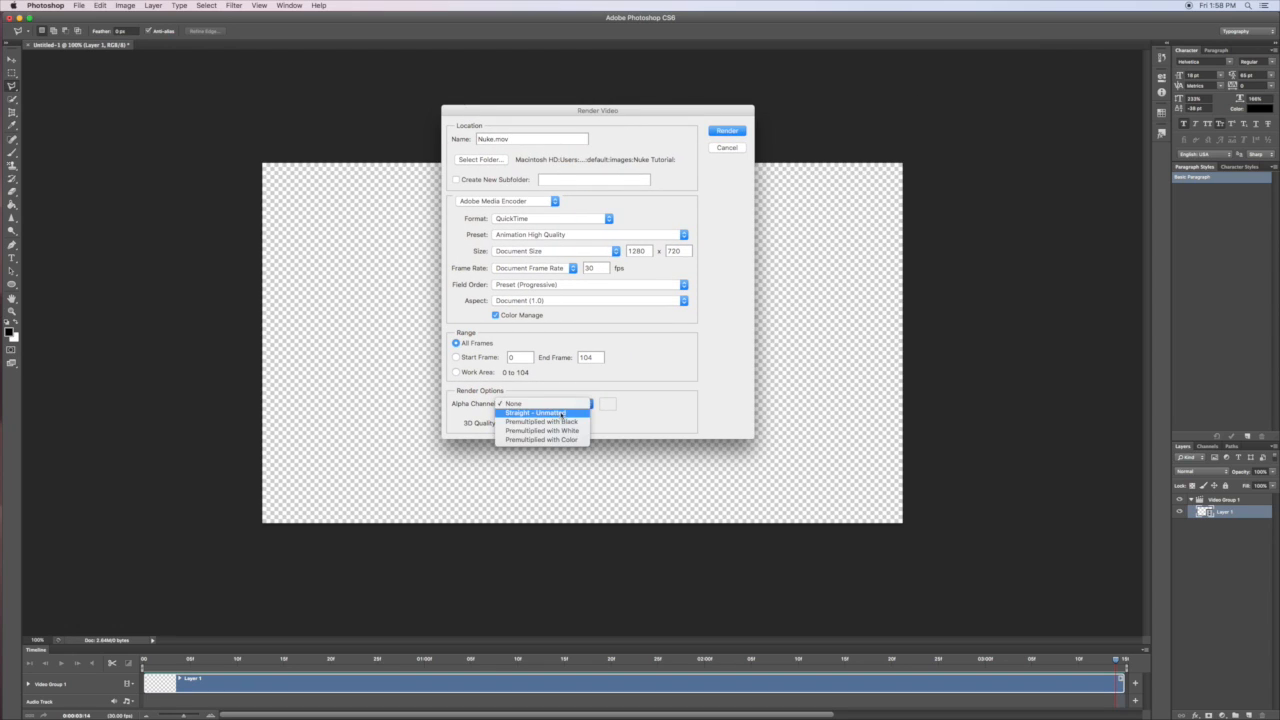
left_click(535, 412)
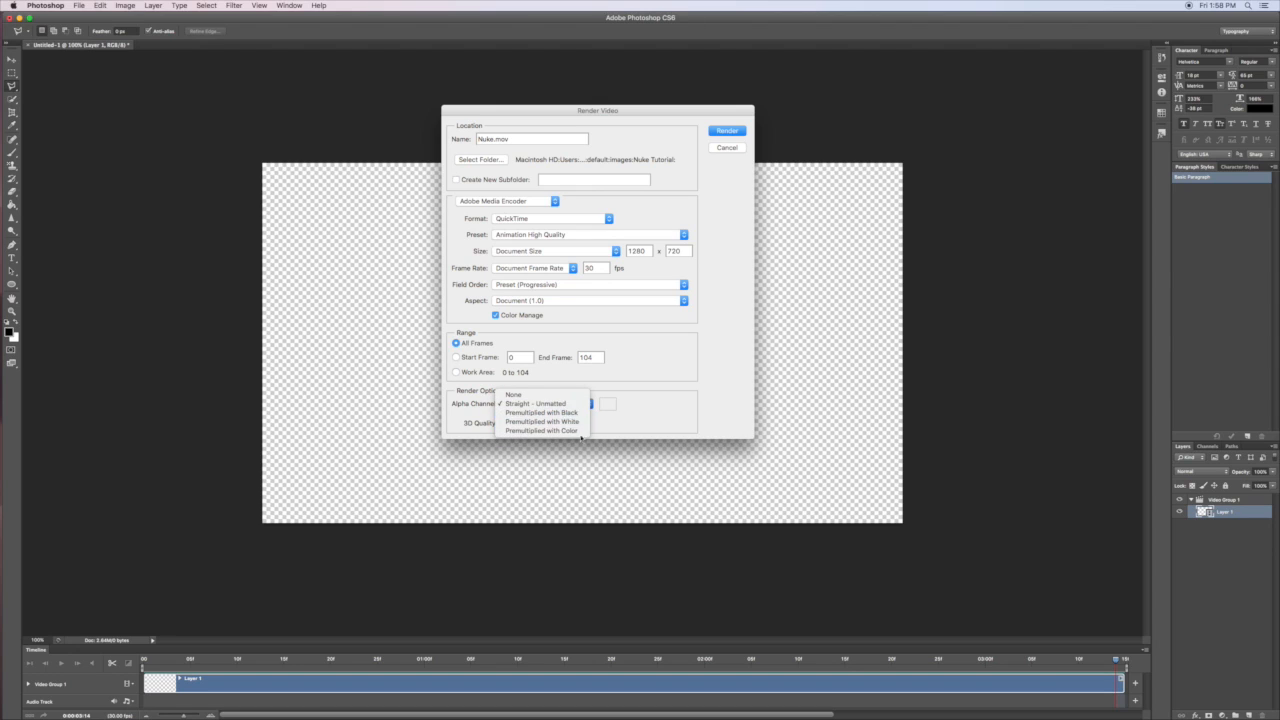
mouse_move(540, 403)
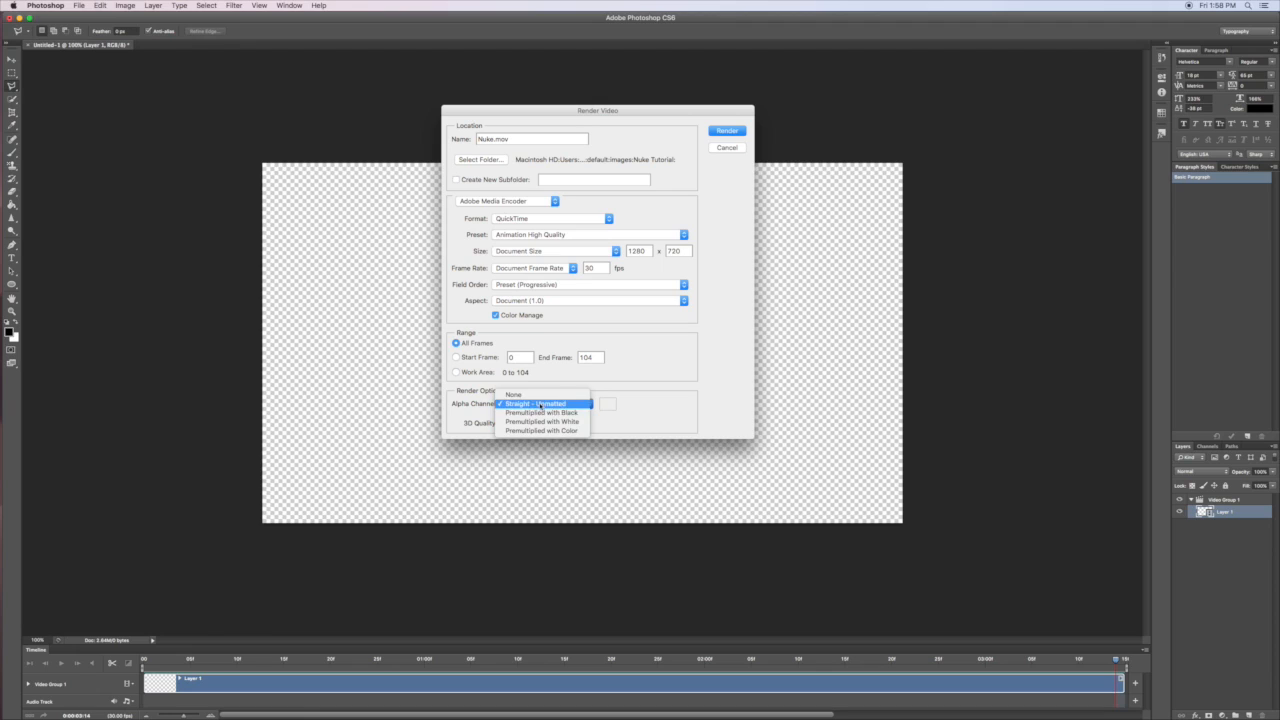
left_click(540, 403)
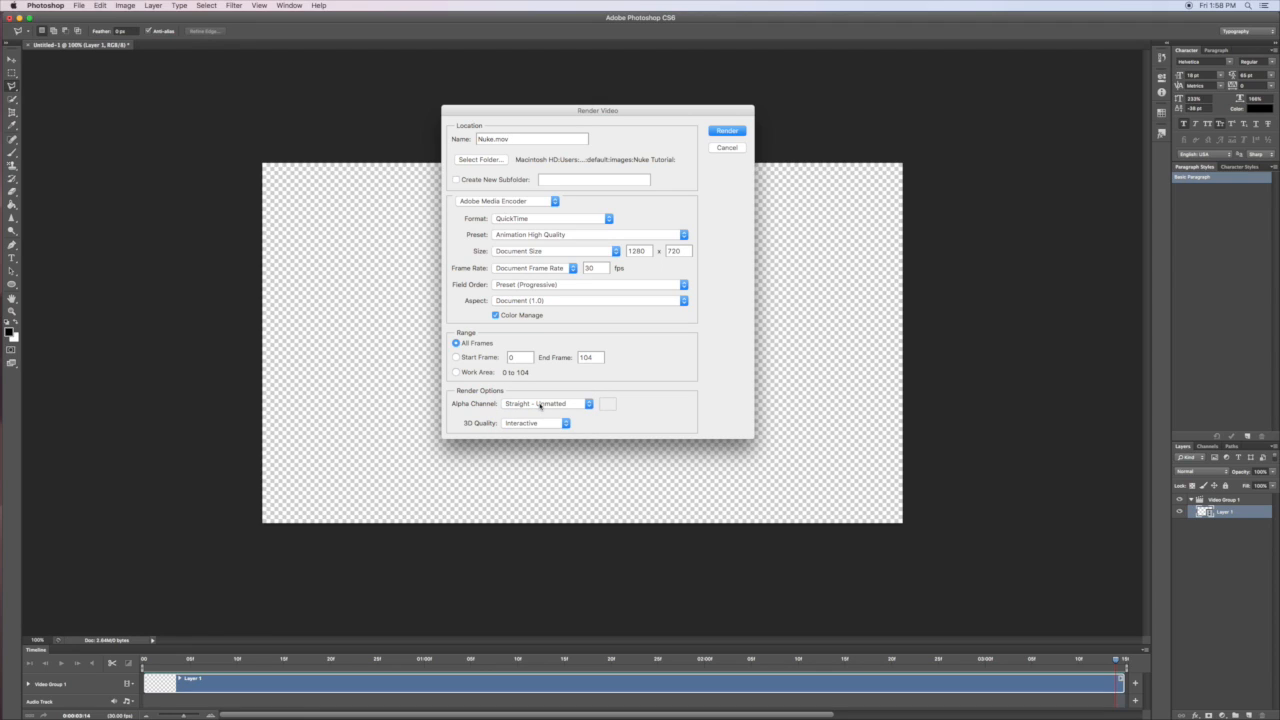
left_click(544, 403)
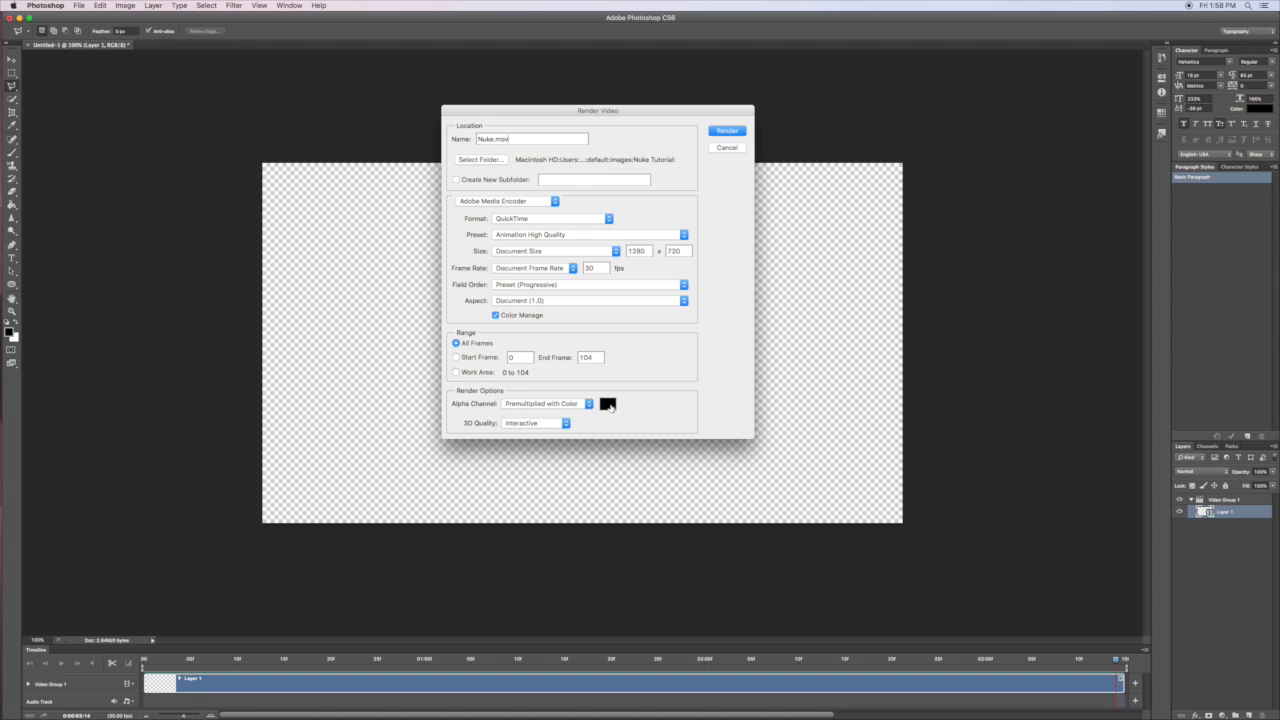
left_click(608, 404)
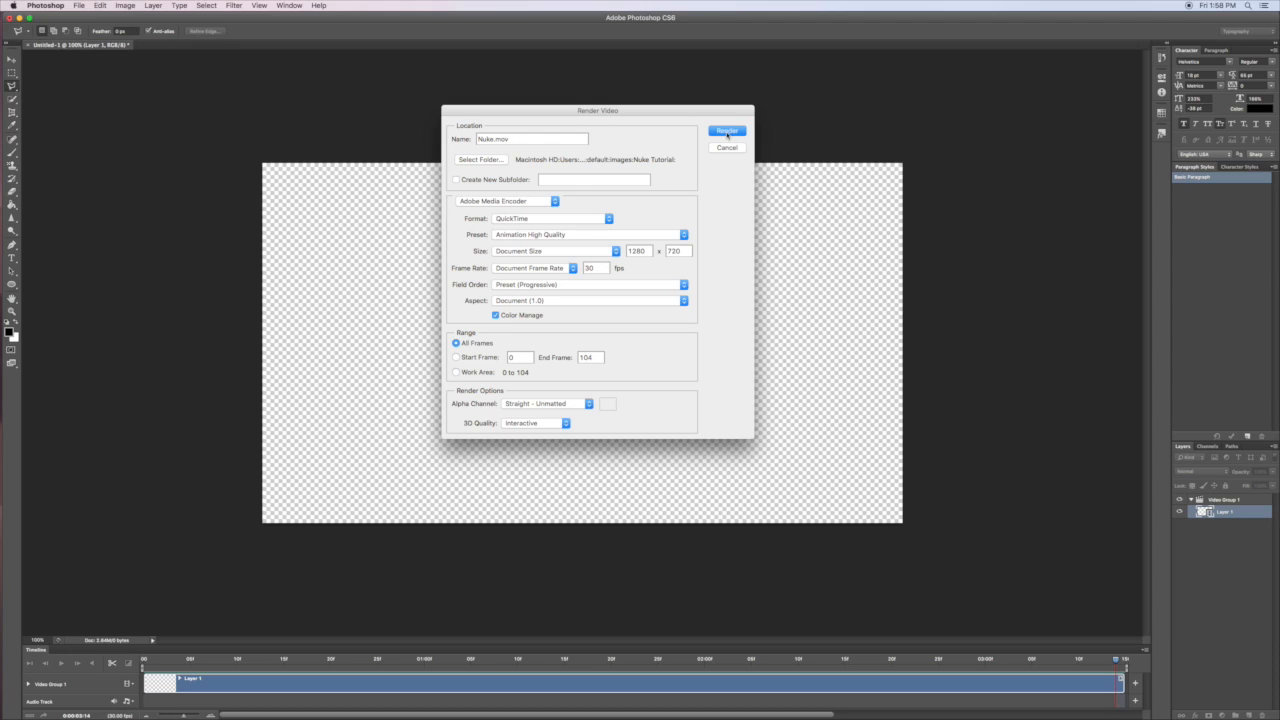
left_click(726, 147)
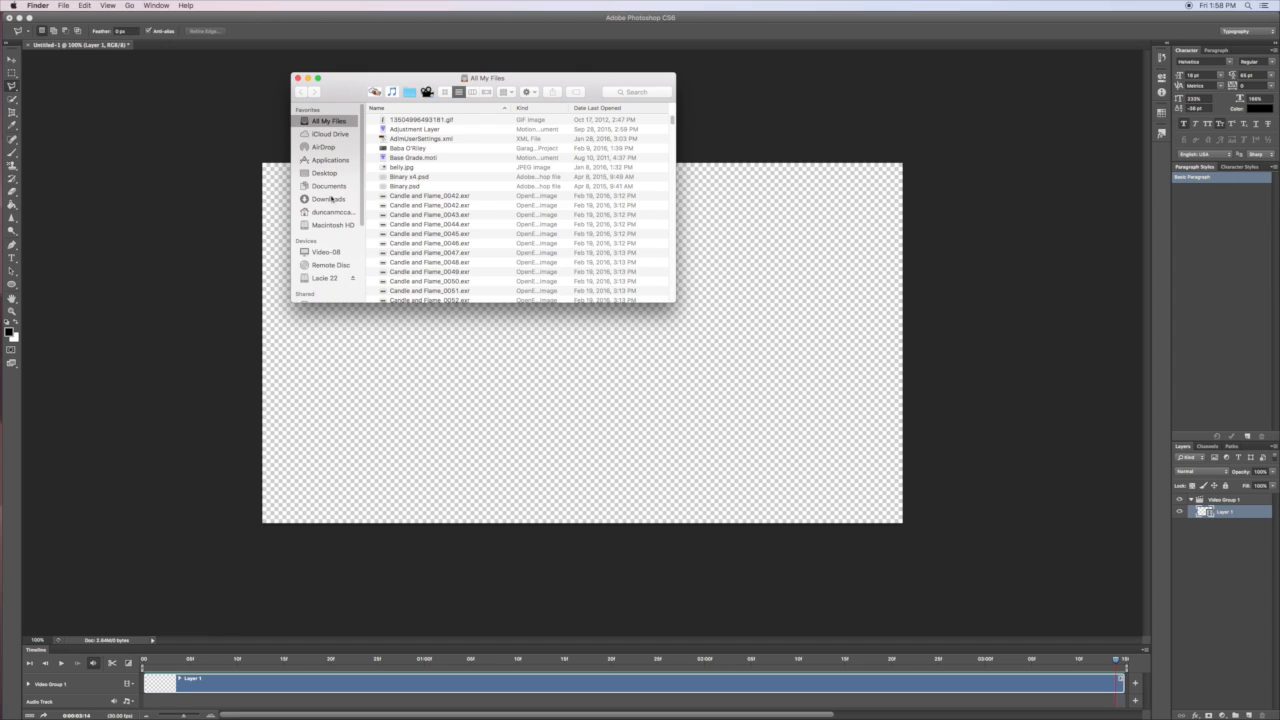
- In Documents, select Nuke.mov, Quick Look it, and open it with QuickTime Player
left_click(329, 186)
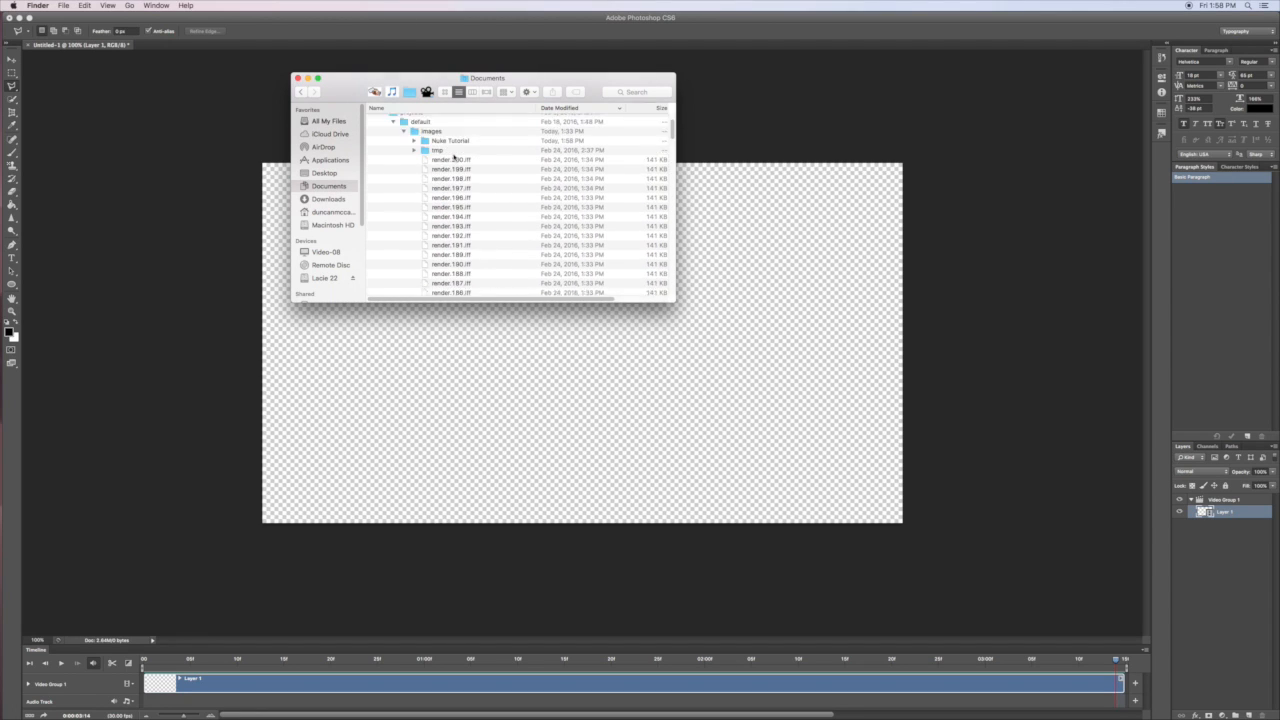
left_click(414, 186)
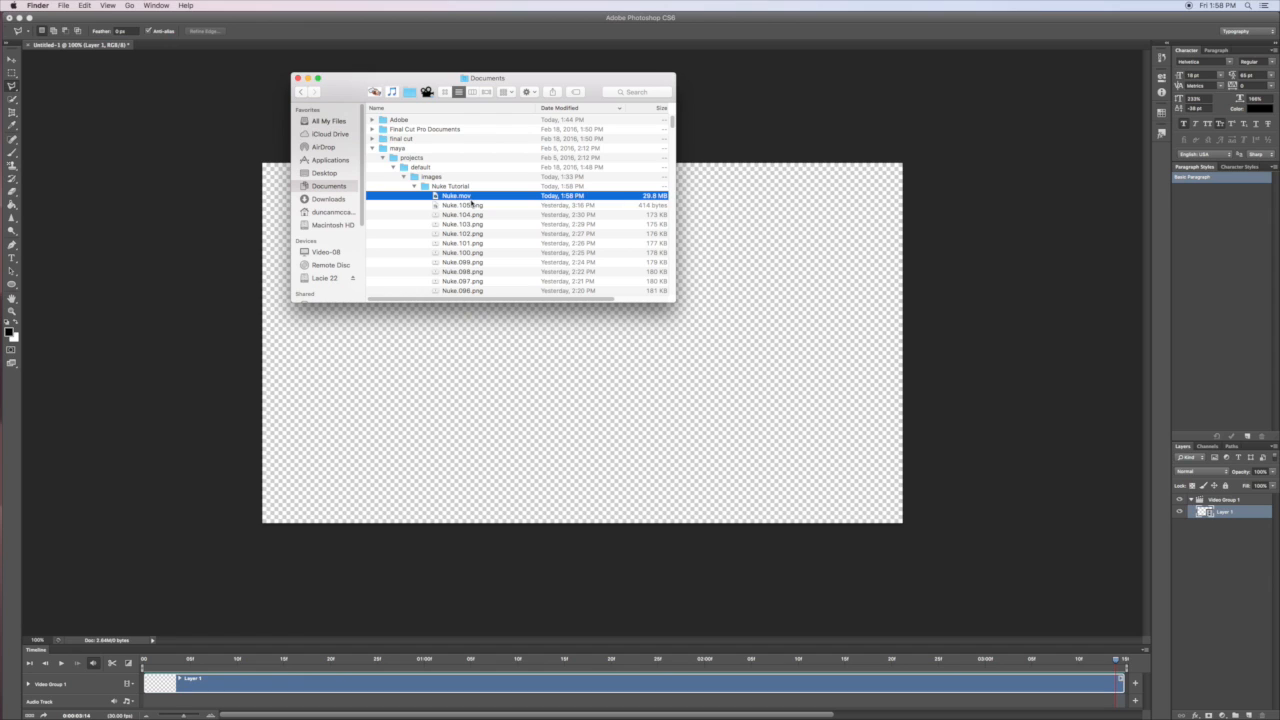
key("space")
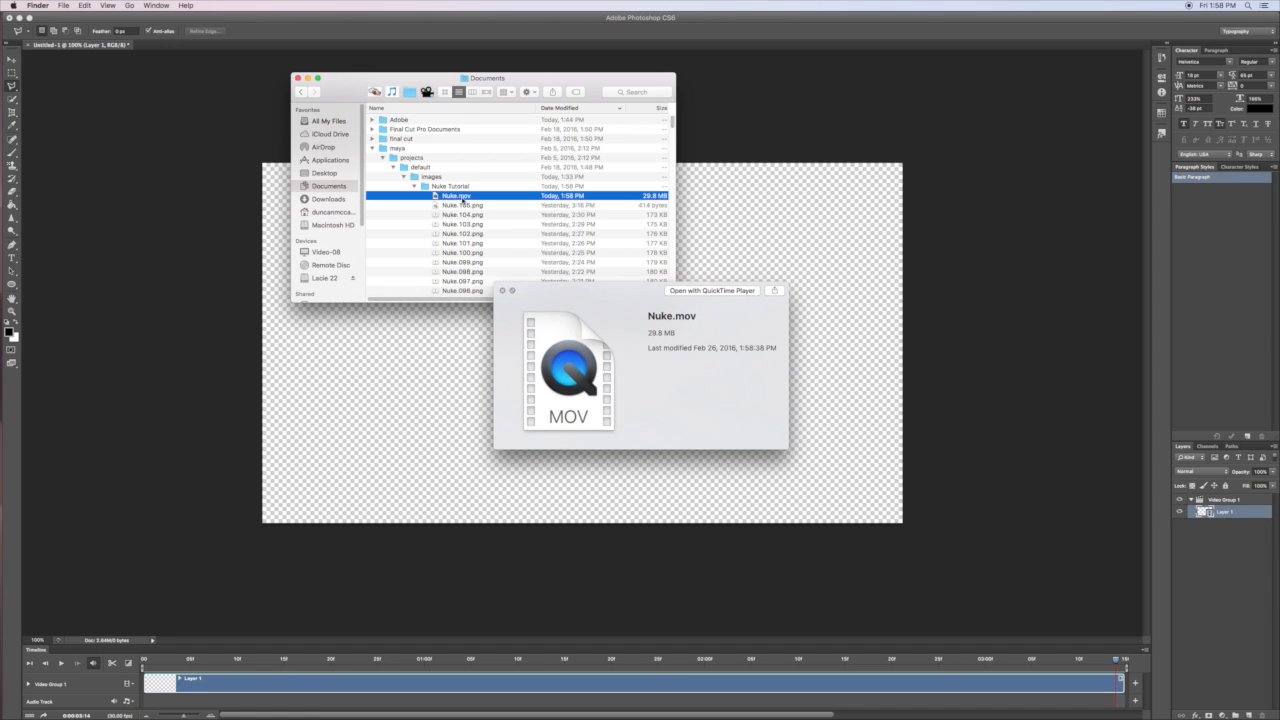
left_click(712, 290)
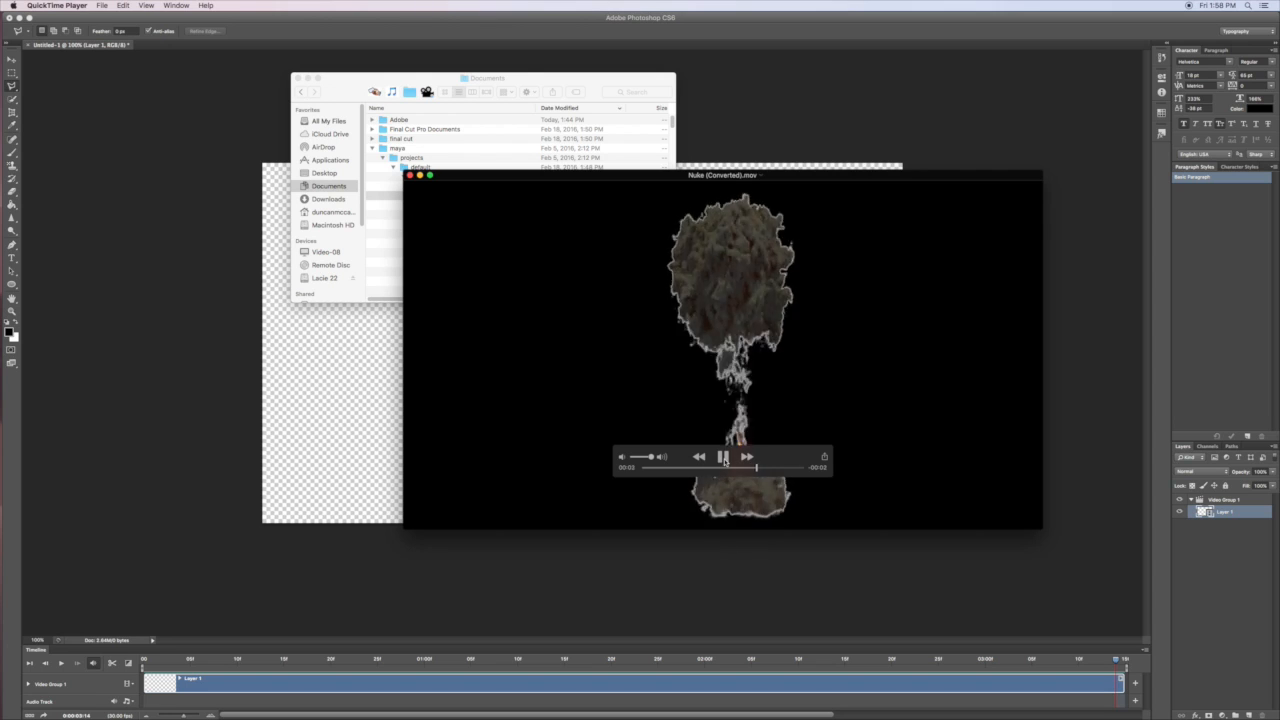
- Pause the mushroom-cloud movie and close it, prompting to keep Nuke (Converted).mov
left_click(723, 456)
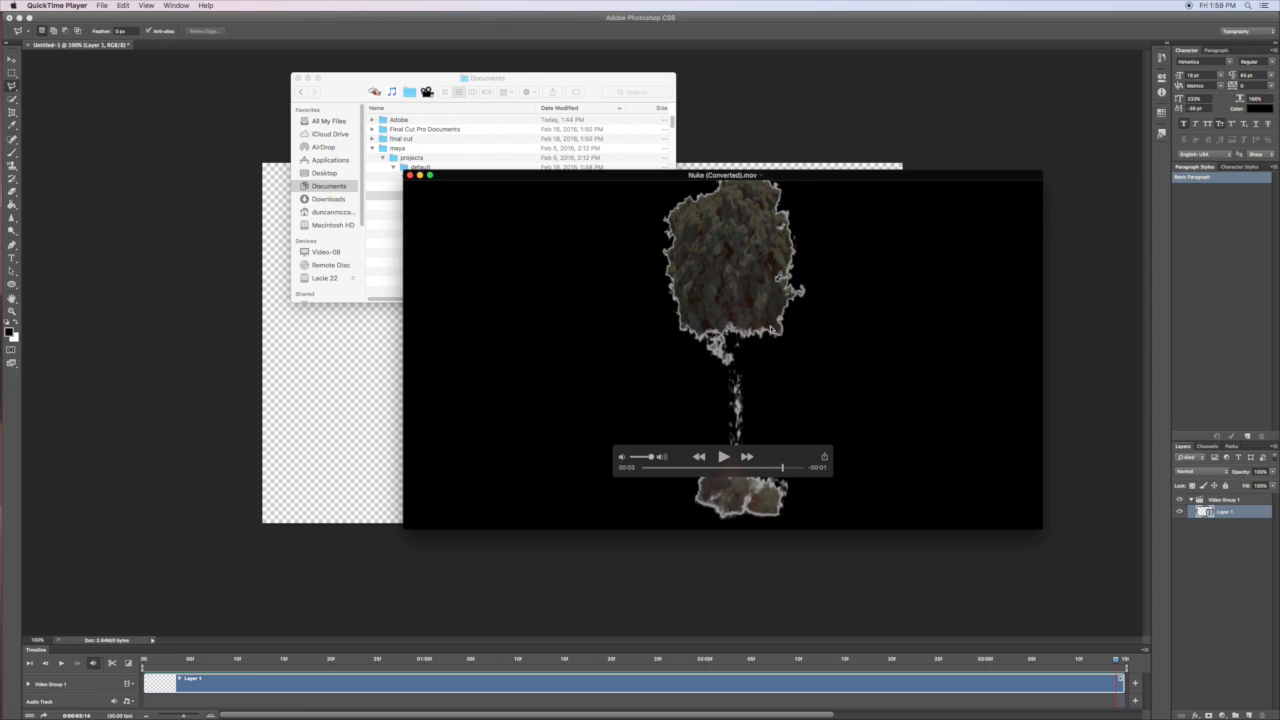
mouse_move(665, 226)
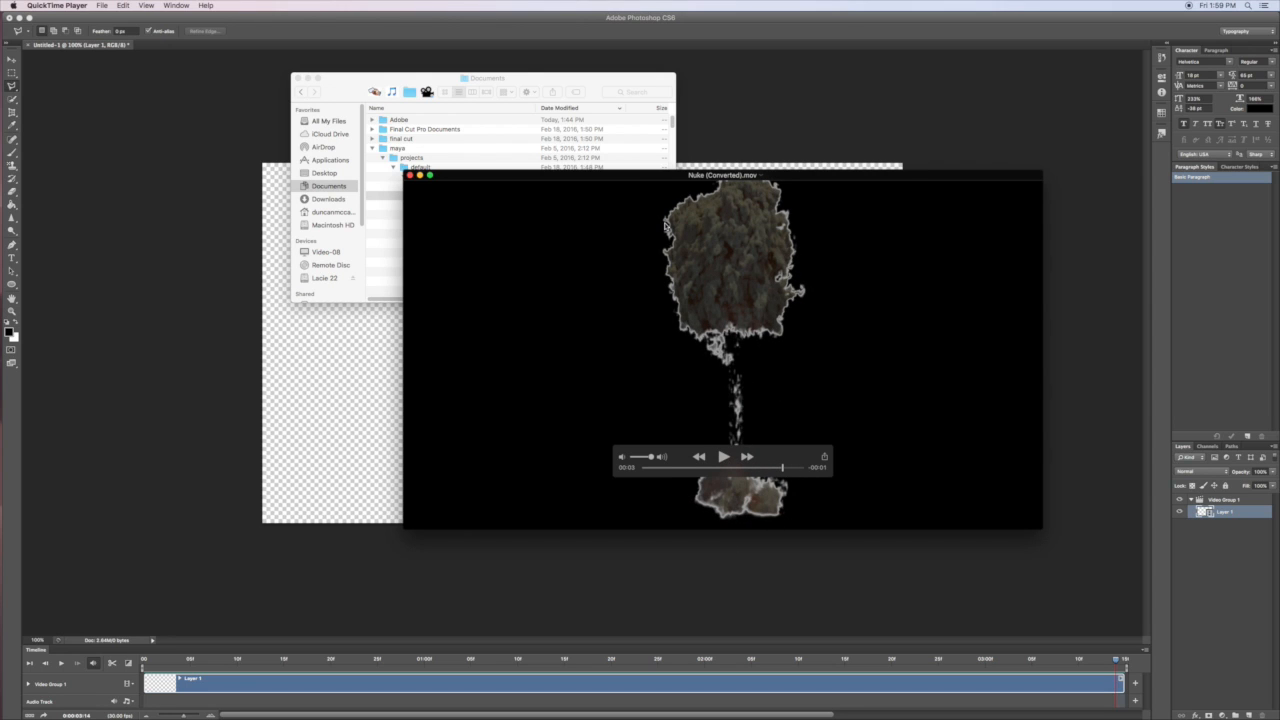
mouse_move(711, 205)
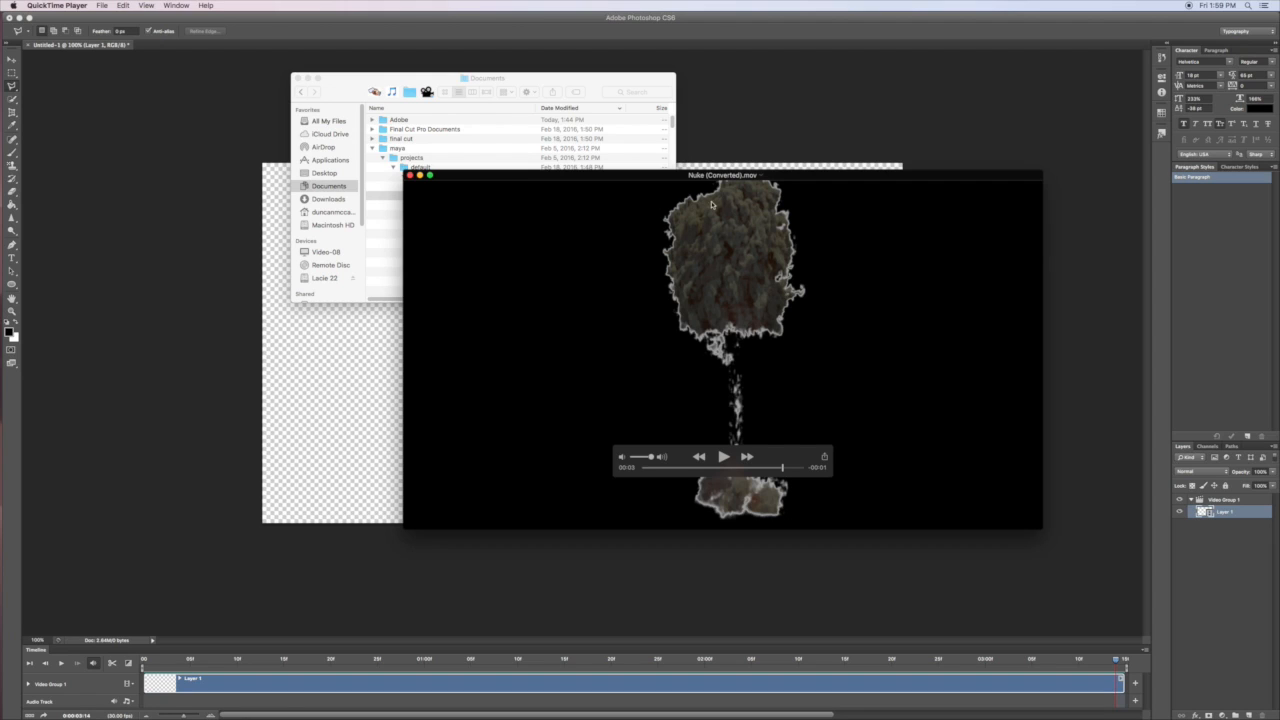
mouse_move(773, 313)
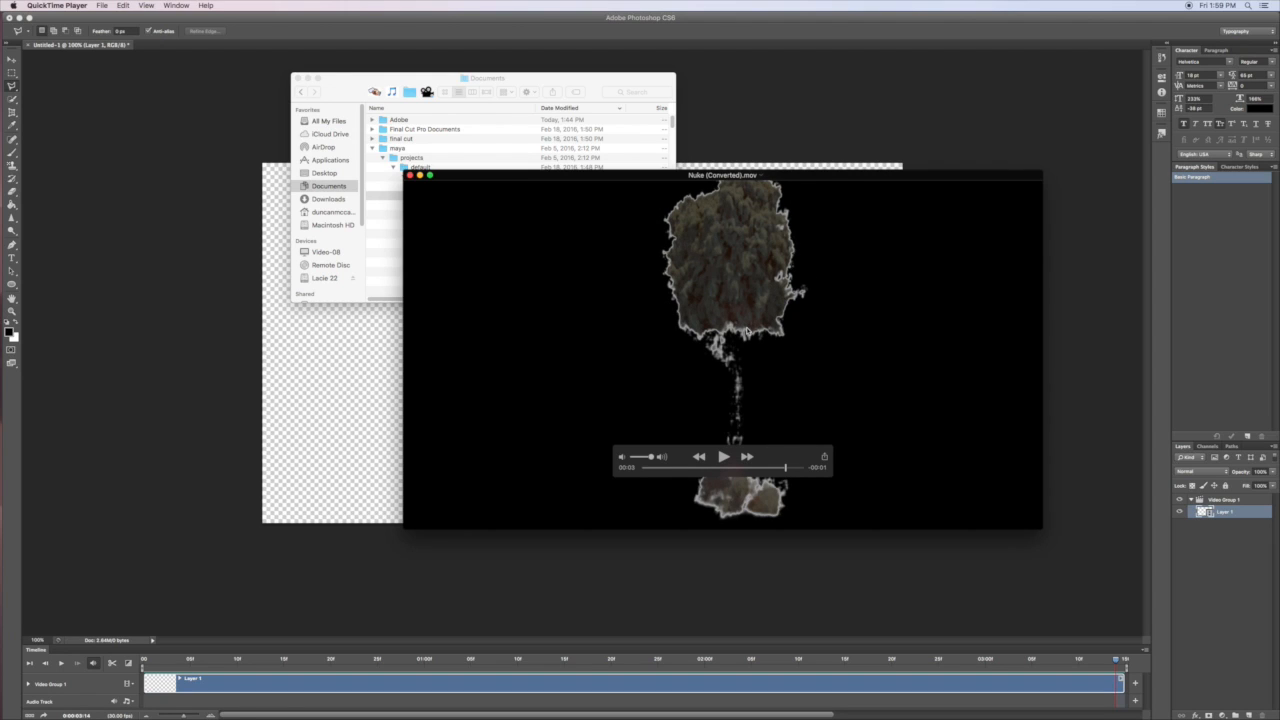
mouse_move(734, 210)
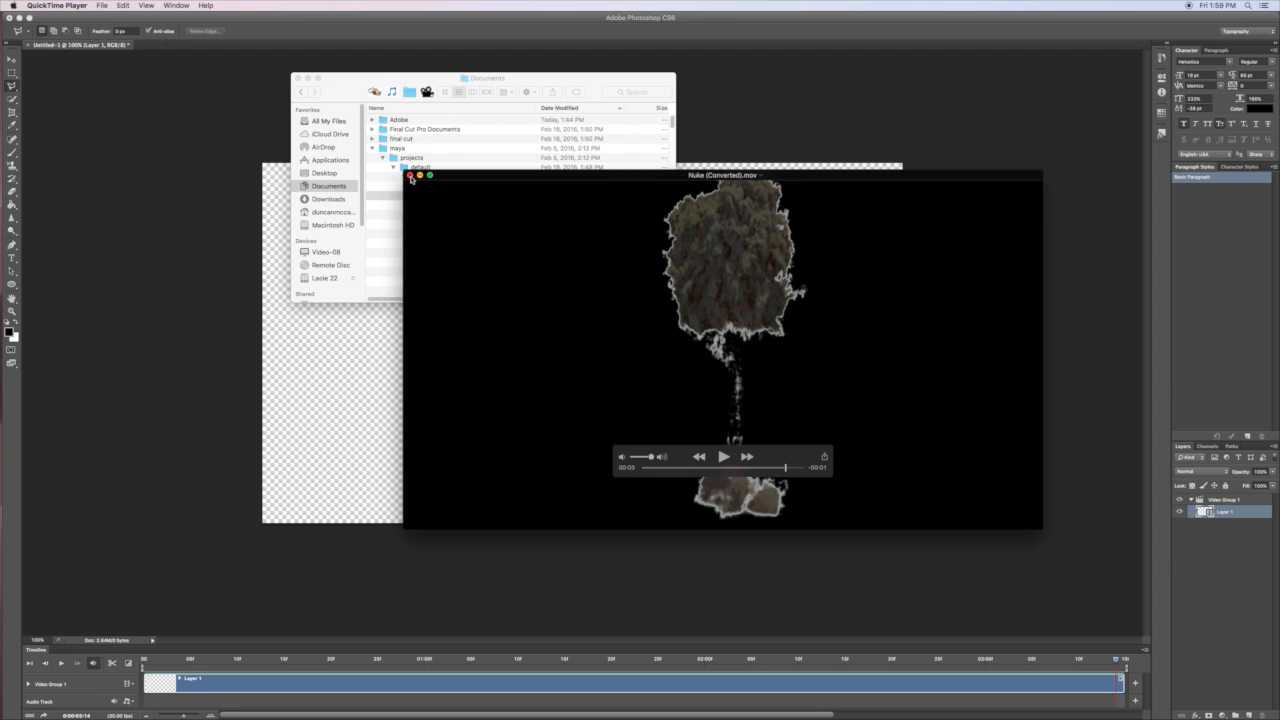
left_click(410, 175)
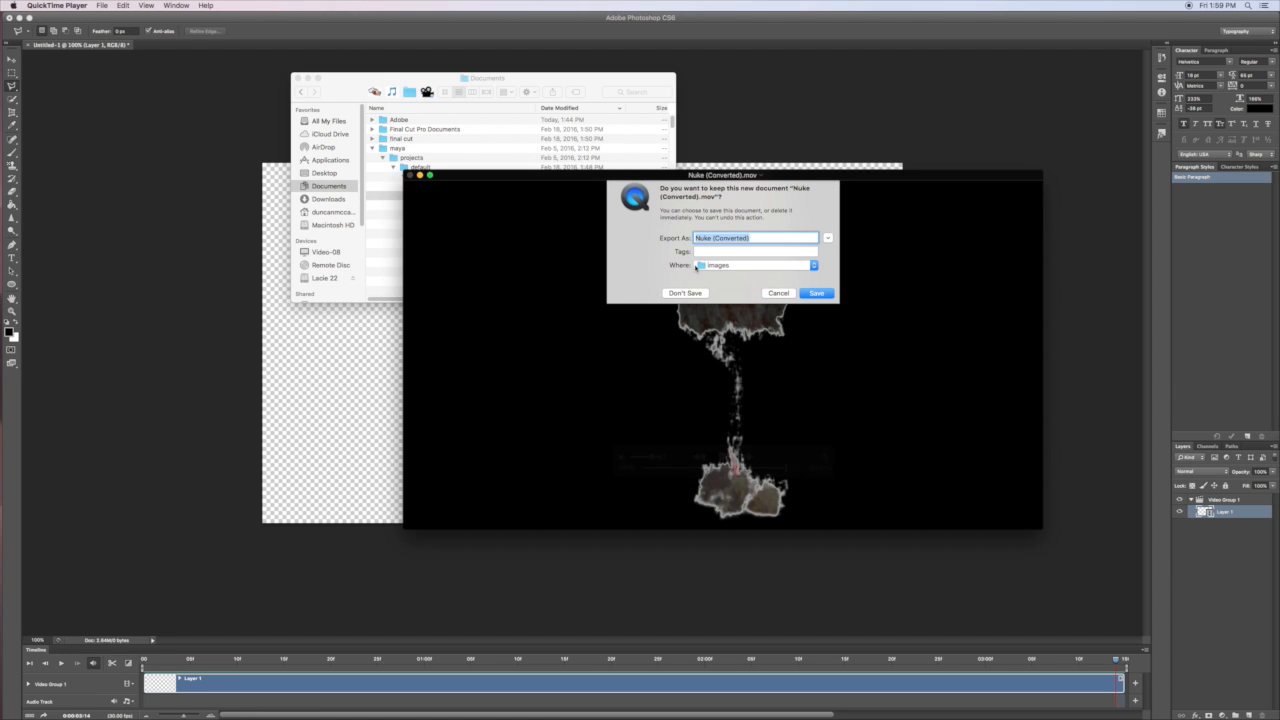